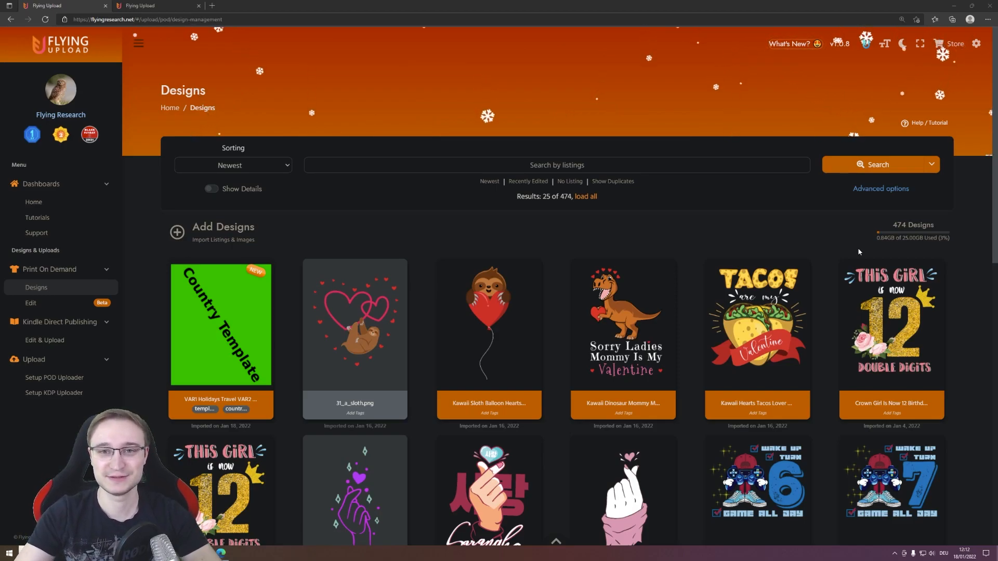
{"action": "mouse_move", "coordinate": [698, 232]}
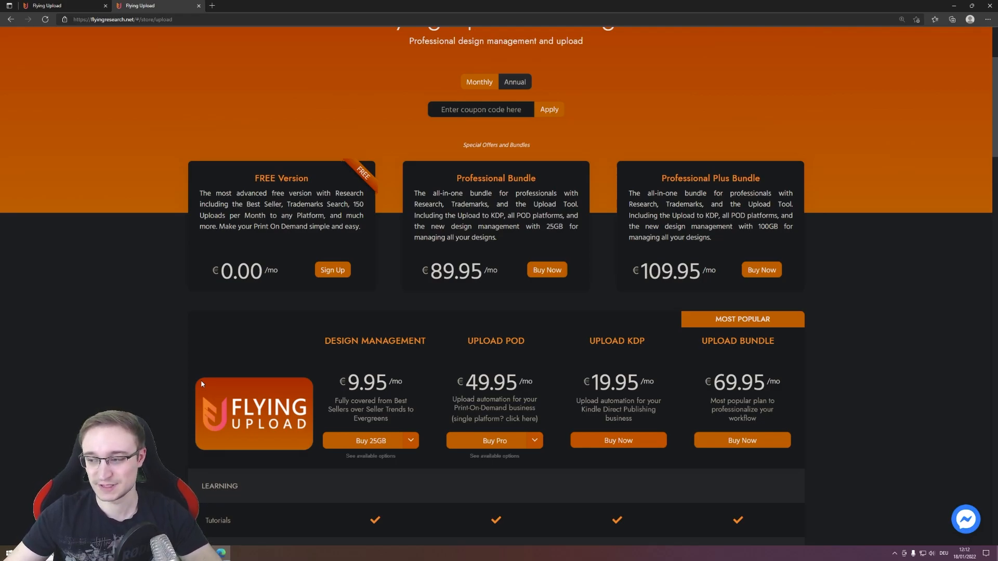
{"action": "mouse_move", "coordinate": [63, 371]}
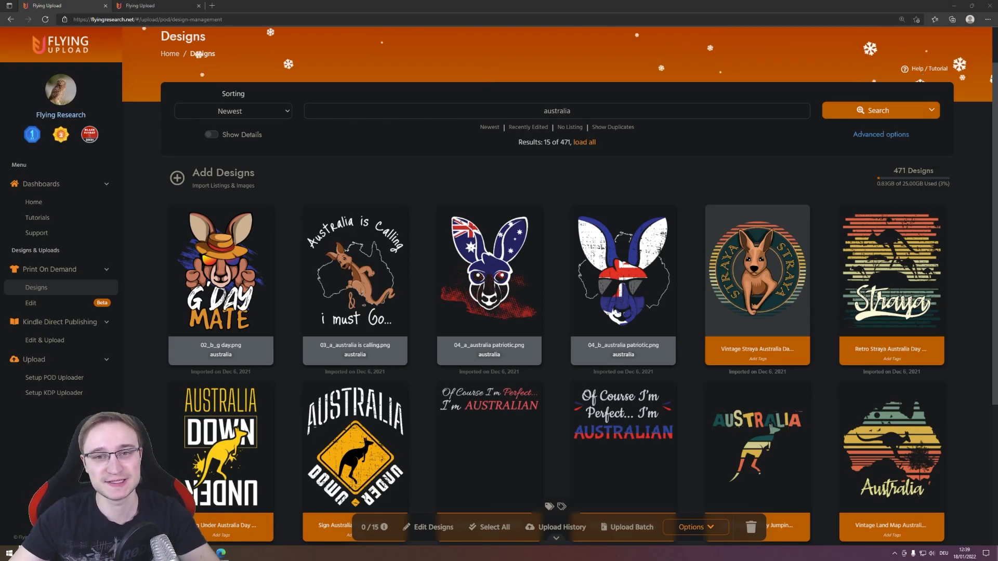
{"action": "mouse_move", "coordinate": [958, 241]}
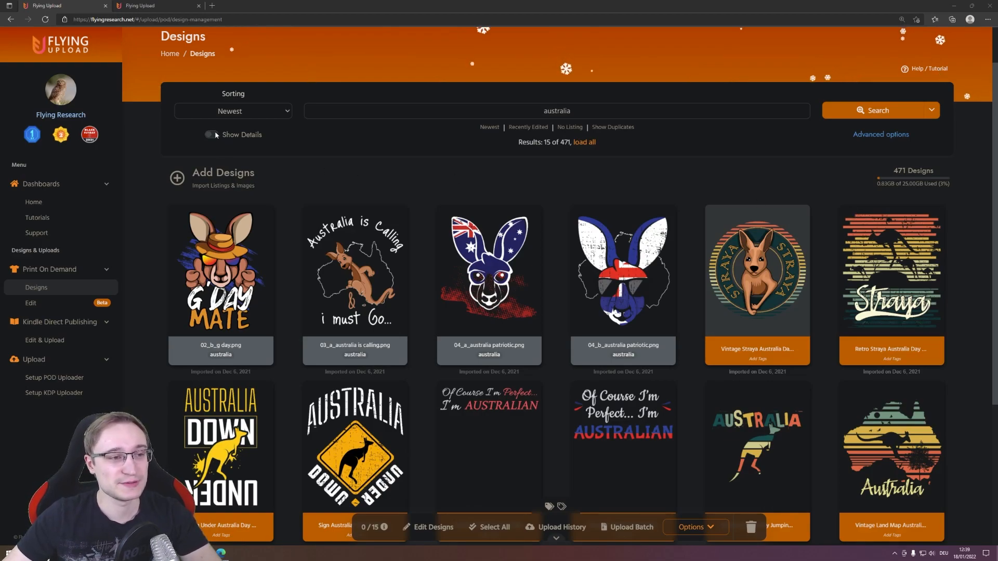
Toggle Show Details on the design cards, then load the four selected Australia designs into Edit POD.
{"action": "left_click", "coordinate": [211, 134]}
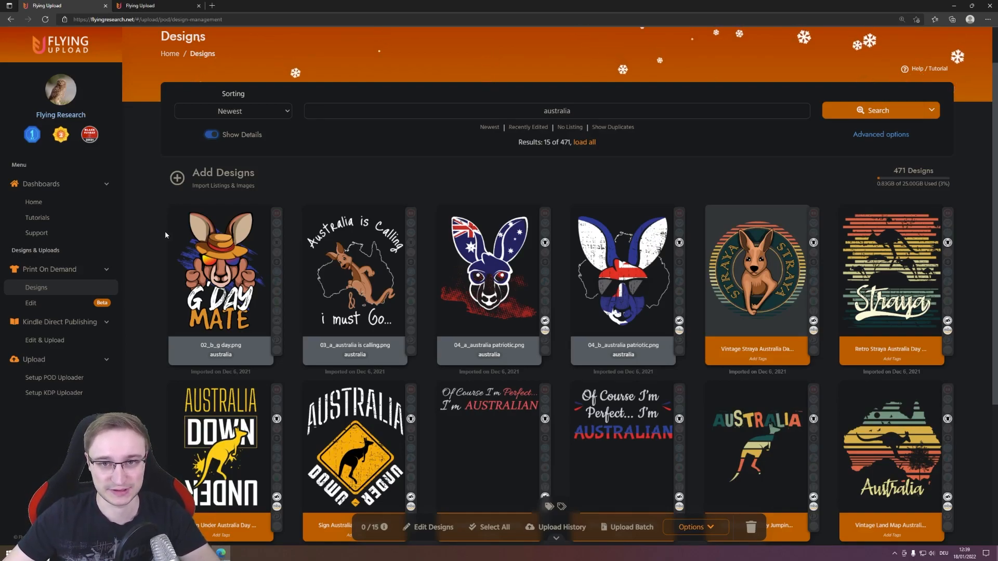
{"action": "left_click", "coordinate": [211, 134]}
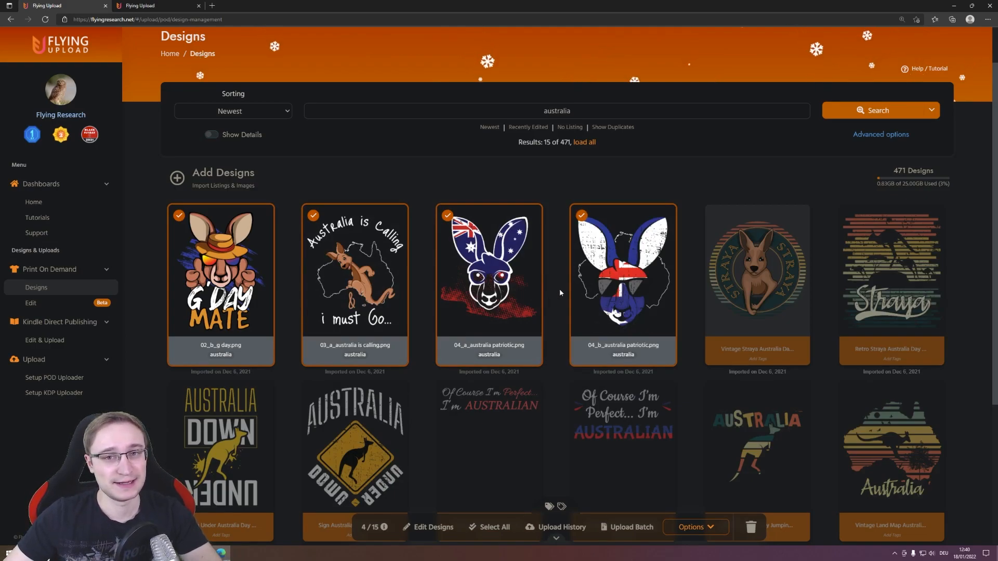
{"action": "mouse_move", "coordinate": [809, 258]}
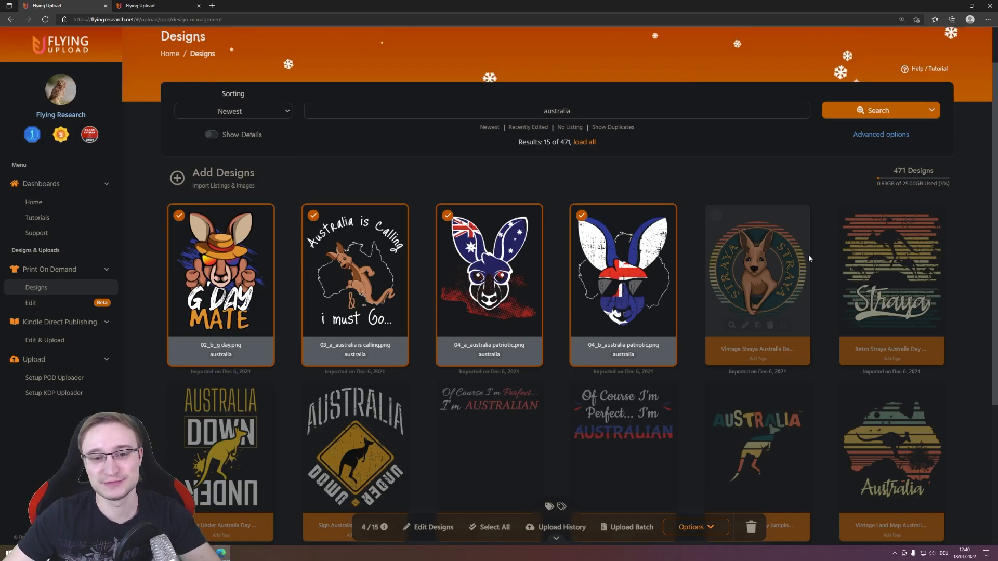
{"action": "mouse_move", "coordinate": [986, 256]}
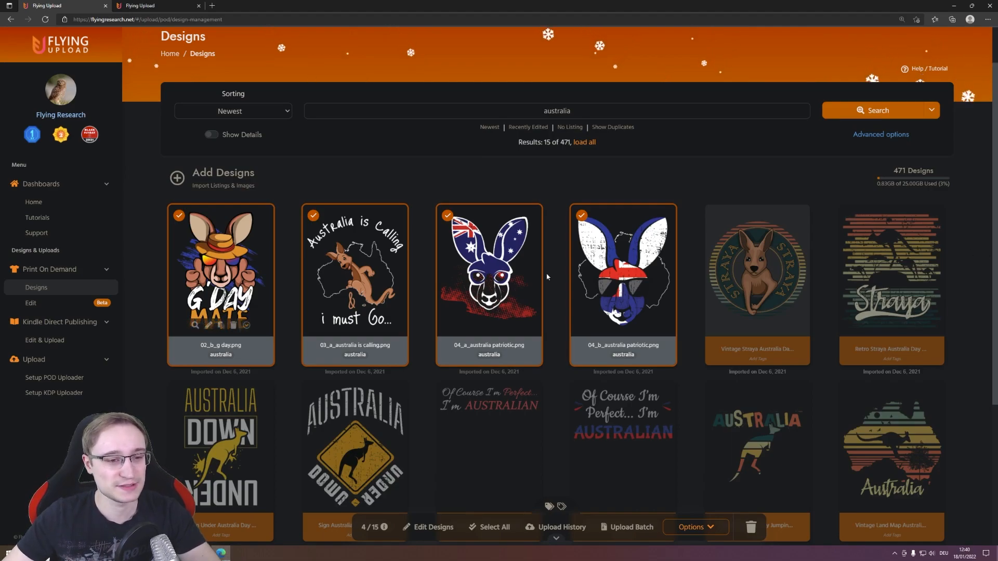
{"action": "left_click", "coordinate": [433, 528]}
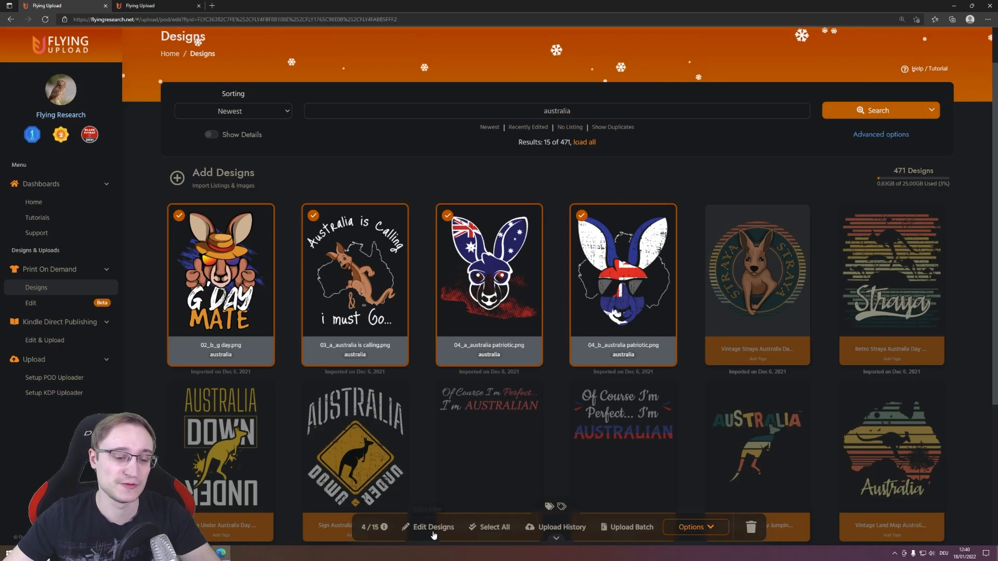
{"action": "left_click", "coordinate": [433, 527]}
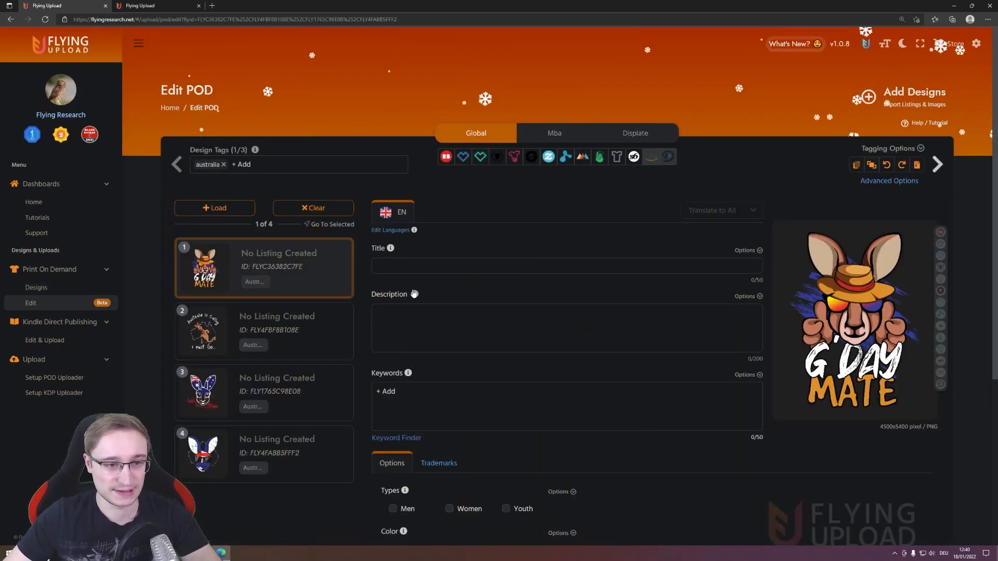
On the Mba tab, load the Retro Straya Australia design into the editor as a fifth item.
{"action": "left_click", "coordinate": [553, 132]}
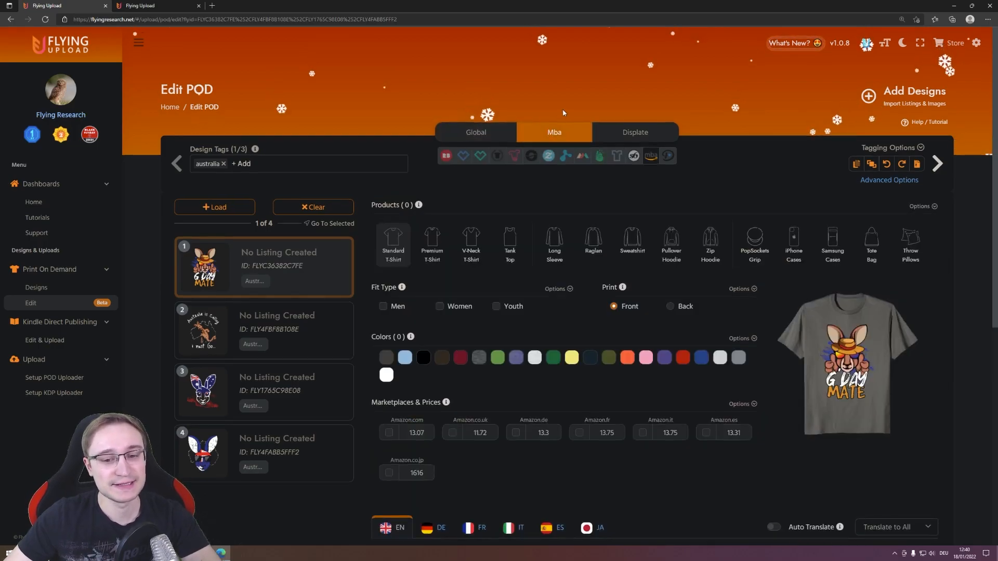
{"action": "scroll", "scroll_direction": "down", "scroll_amount": 3}
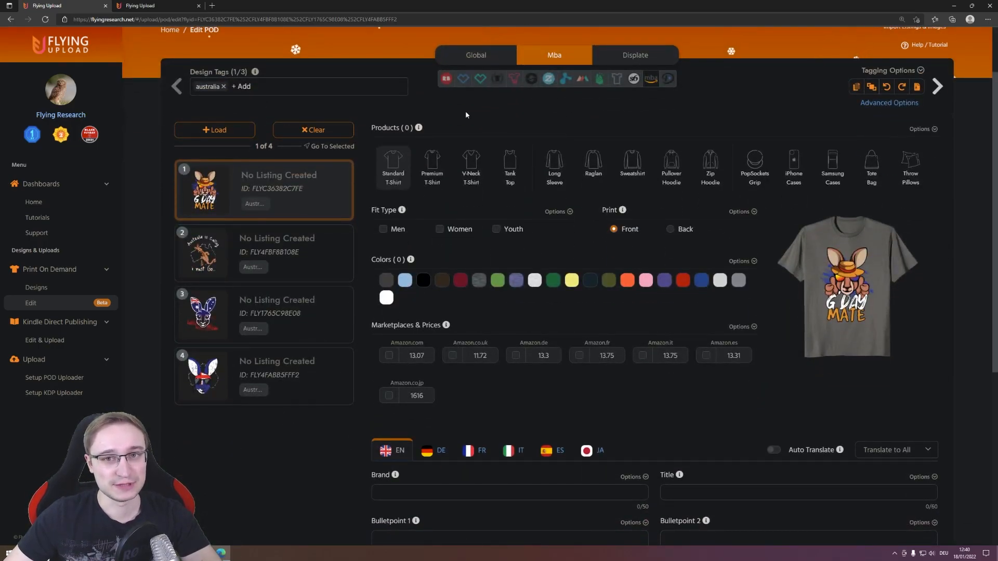
{"action": "left_click", "coordinate": [214, 130]}
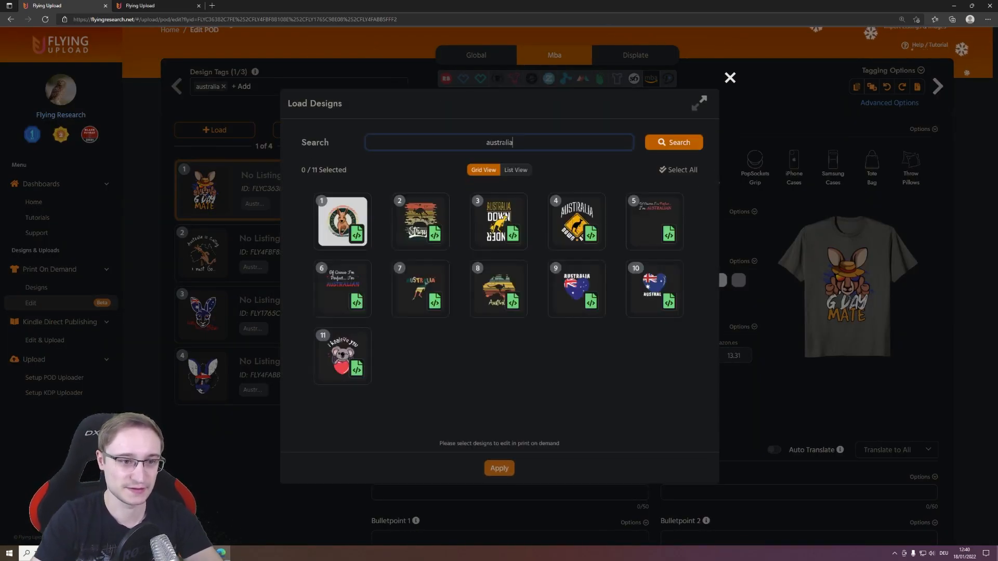
{"action": "left_click", "coordinate": [419, 222]}
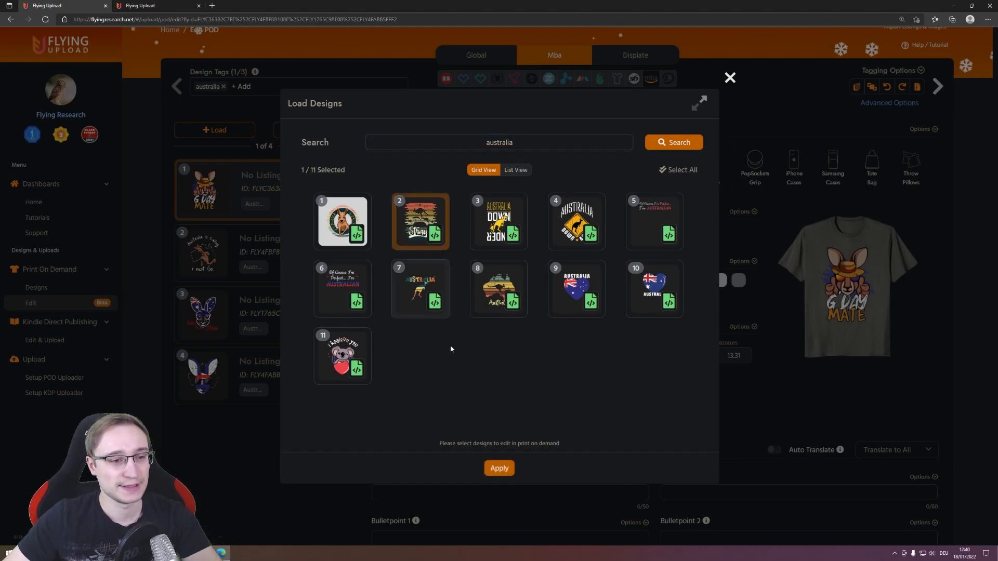
{"action": "left_click", "coordinate": [499, 467]}
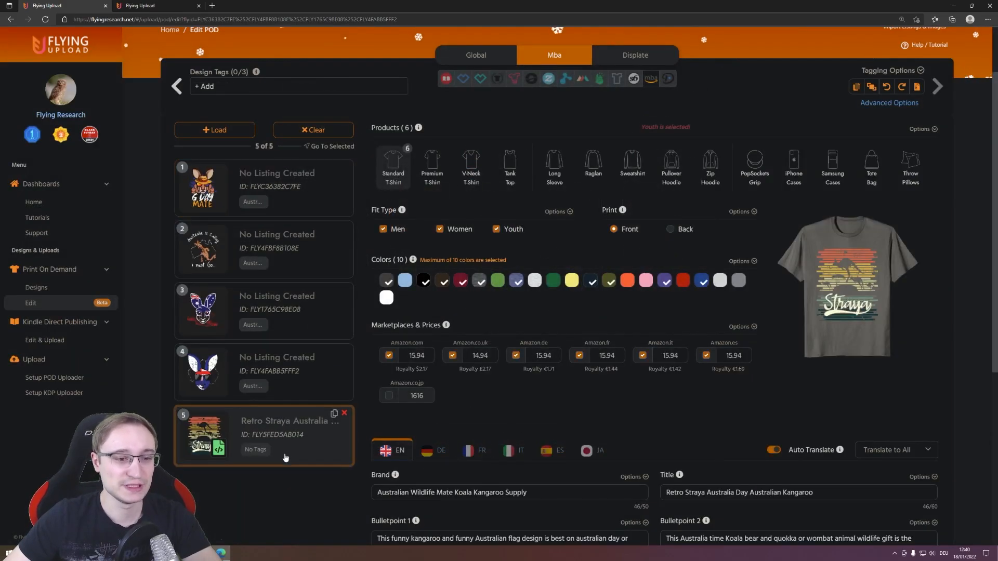
{"action": "left_click", "coordinate": [920, 69]}
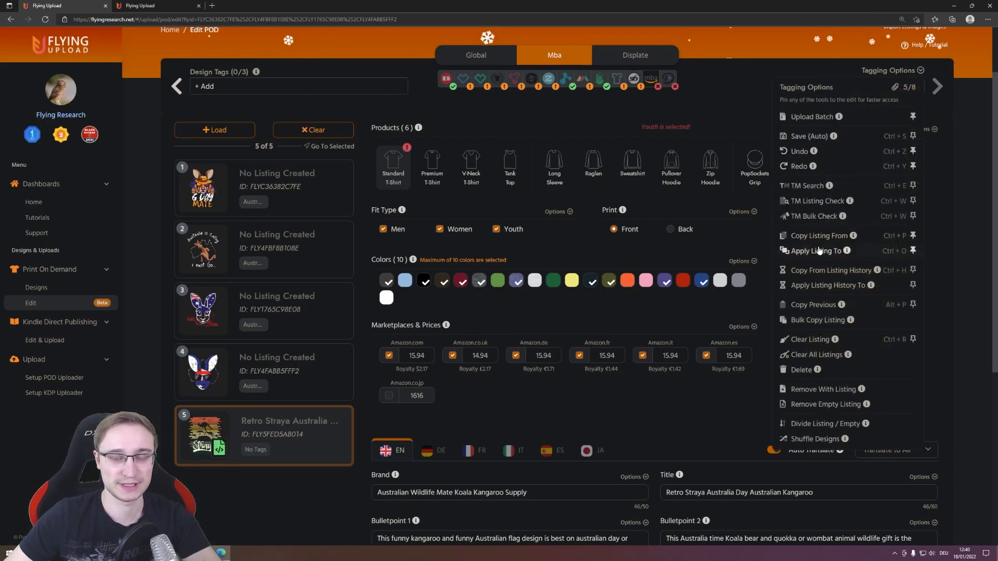
Apply the Retro Straya listing to the target designs except Australia is Calling, then check the Global tab.
{"action": "left_click", "coordinate": [817, 250]}
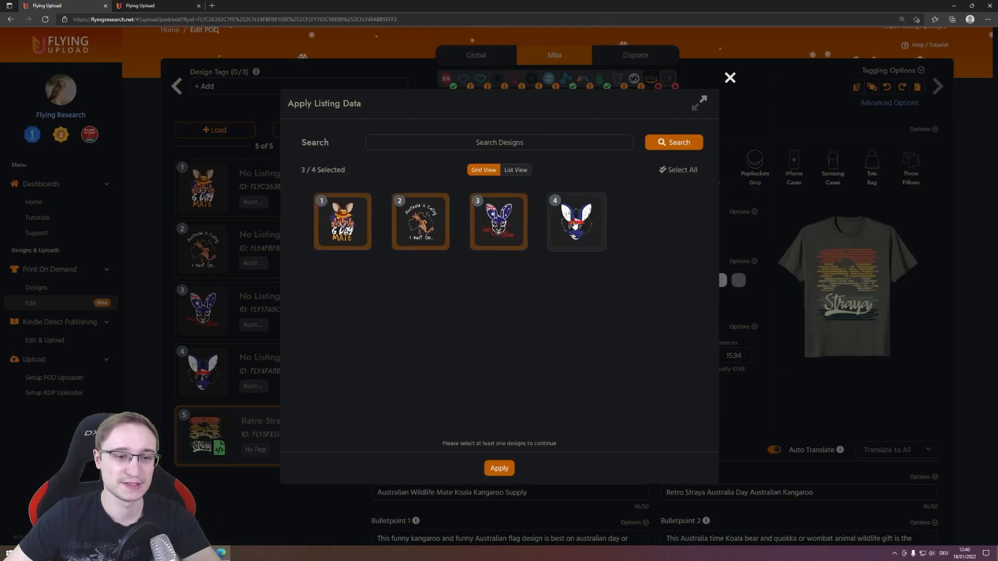
{"action": "left_click", "coordinate": [574, 221]}
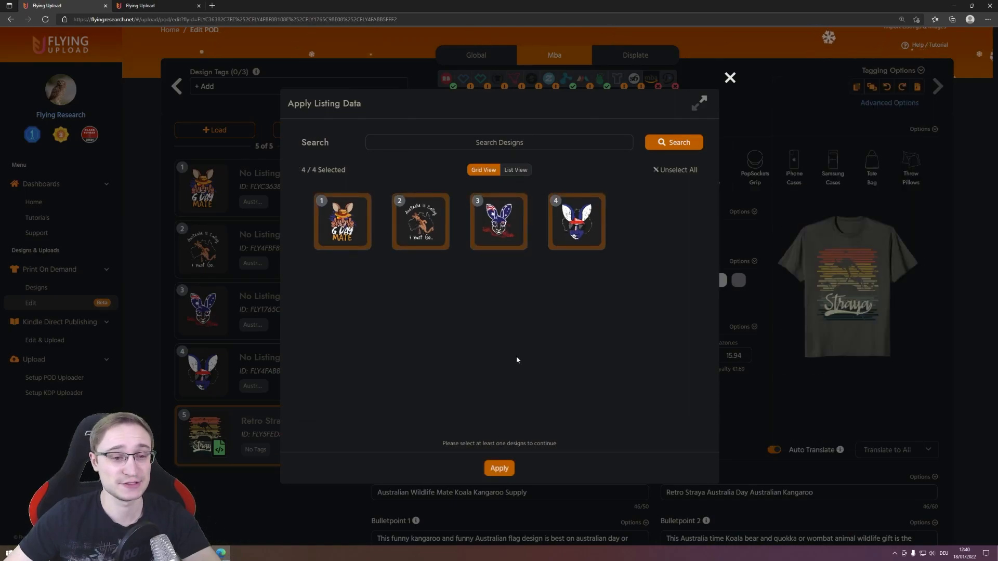
{"action": "left_click", "coordinate": [419, 222]}
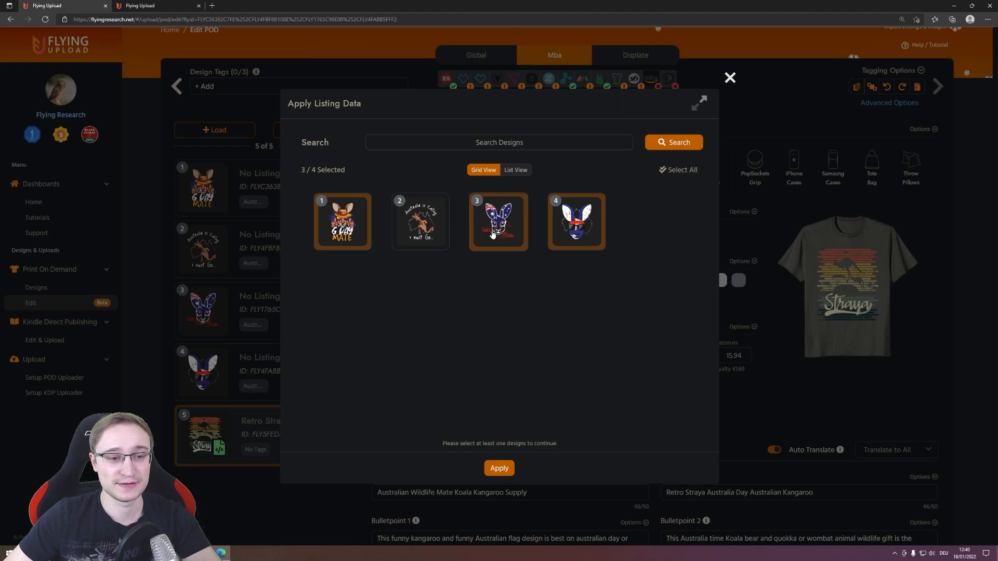
{"action": "left_click", "coordinate": [499, 468]}
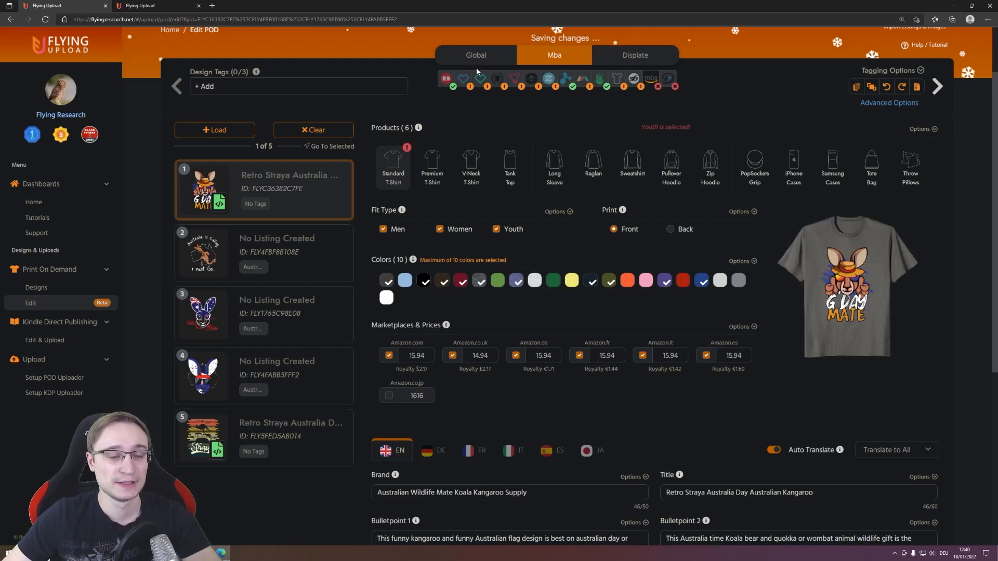
{"action": "left_click", "coordinate": [475, 55]}
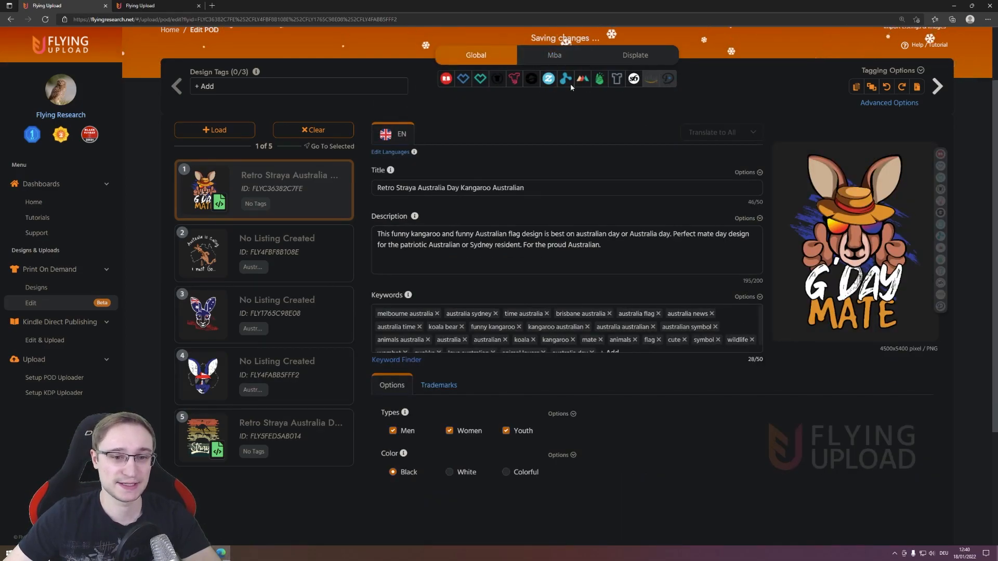
{"action": "left_click", "coordinate": [554, 55]}
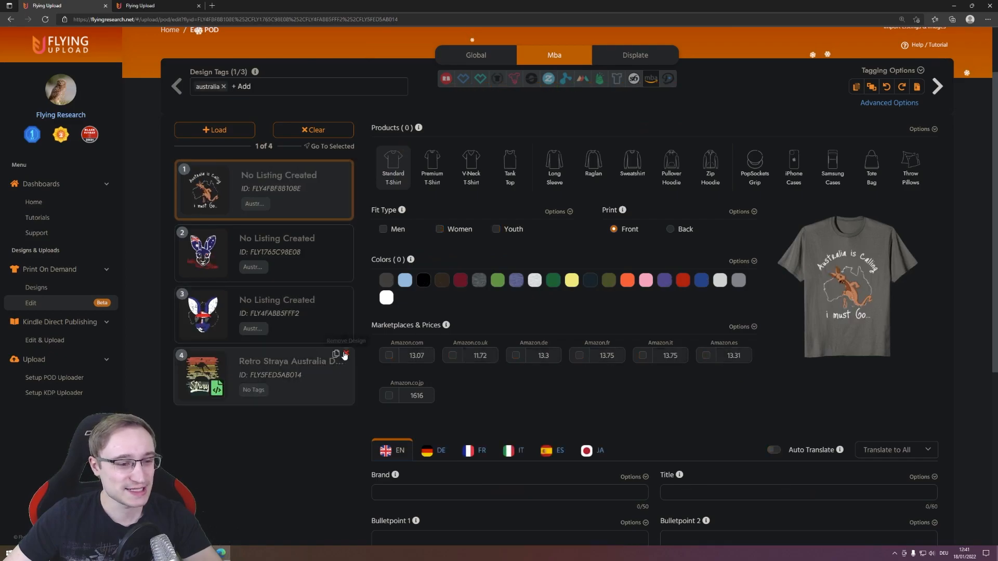
Remove Retro Straya from the editor and start Apply Listing History To for the remaining designs.
{"action": "left_click", "coordinate": [347, 355]}
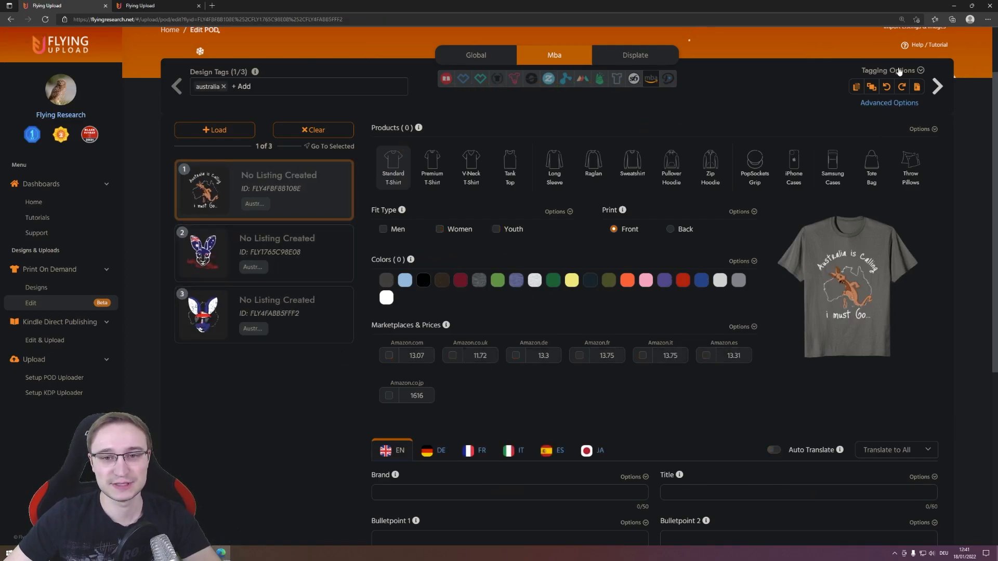
{"action": "left_click", "coordinate": [890, 70]}
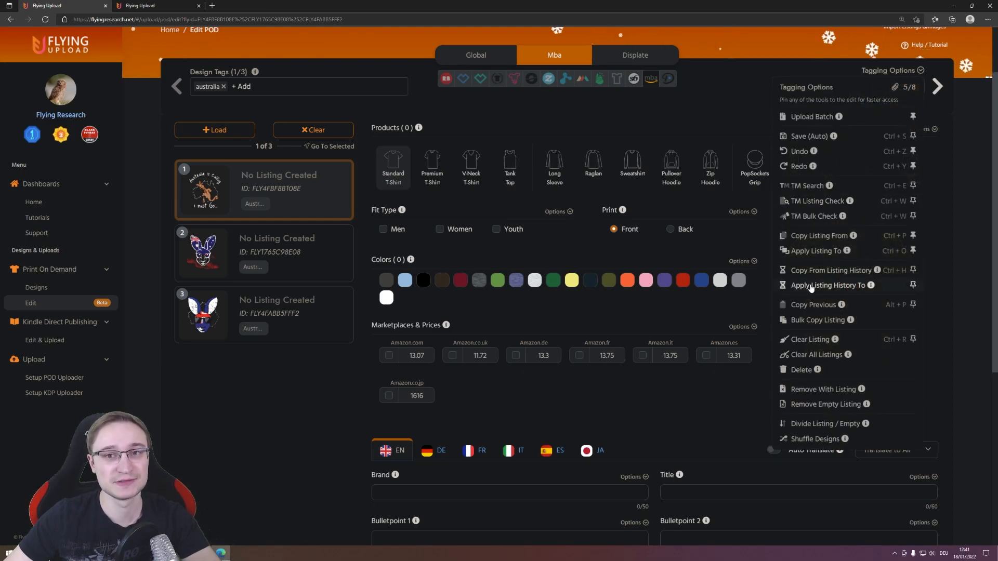
{"action": "left_click", "coordinate": [828, 285]}
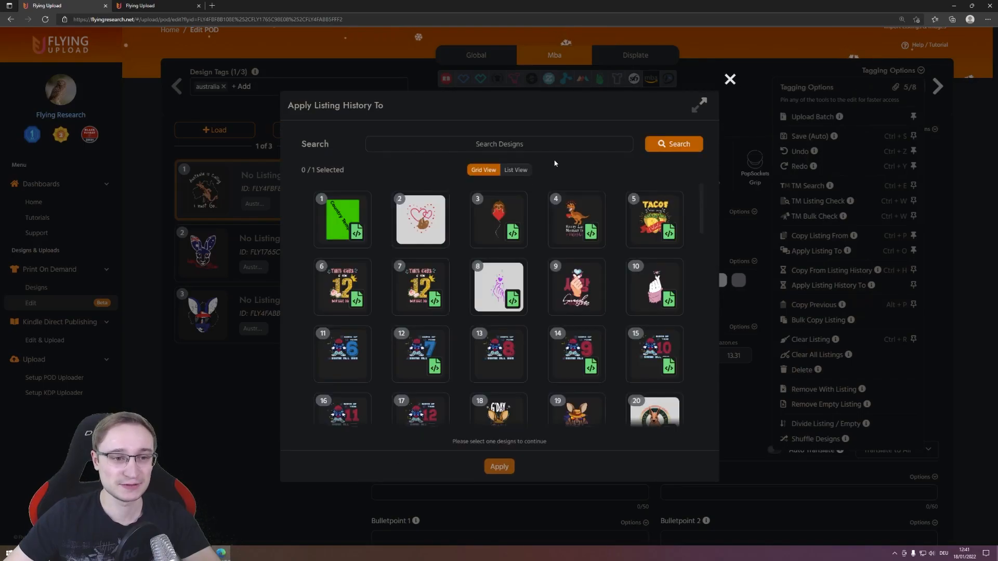
Search 'australia' in the listing history and pick the earlier Australia listing to reuse.
{"action": "type", "text": "a"}
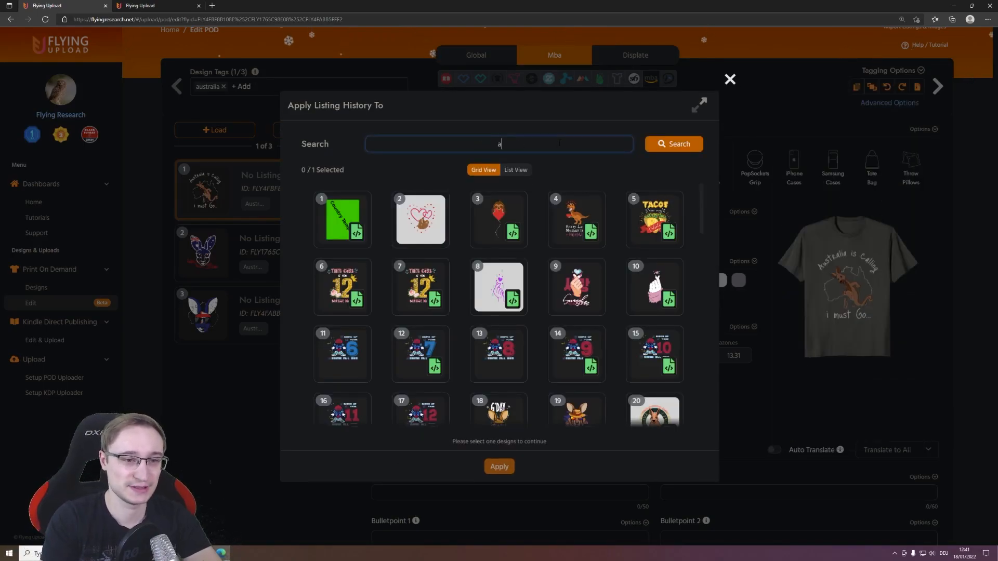
{"action": "type", "text": "australia"}
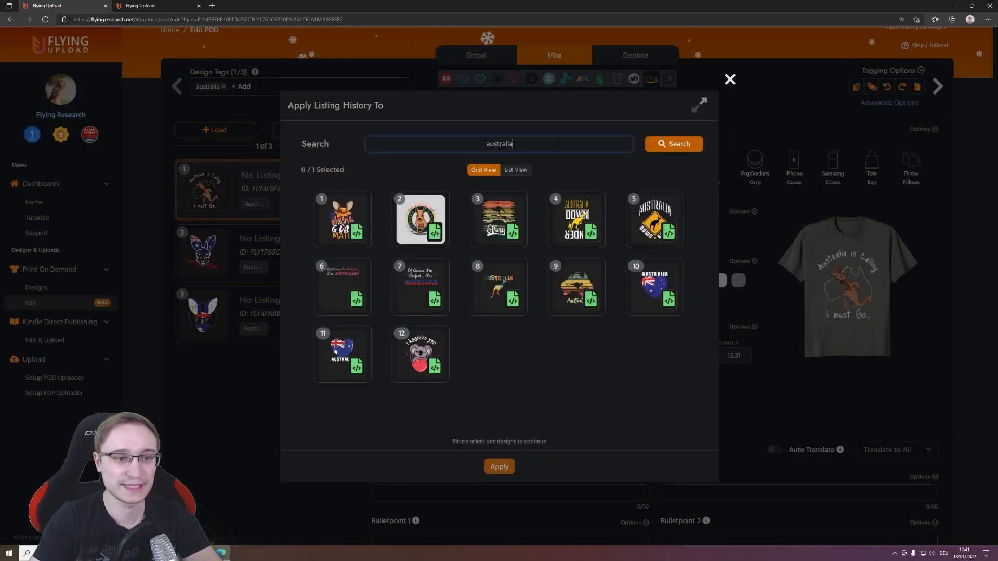
{"action": "left_click", "coordinate": [498, 219]}
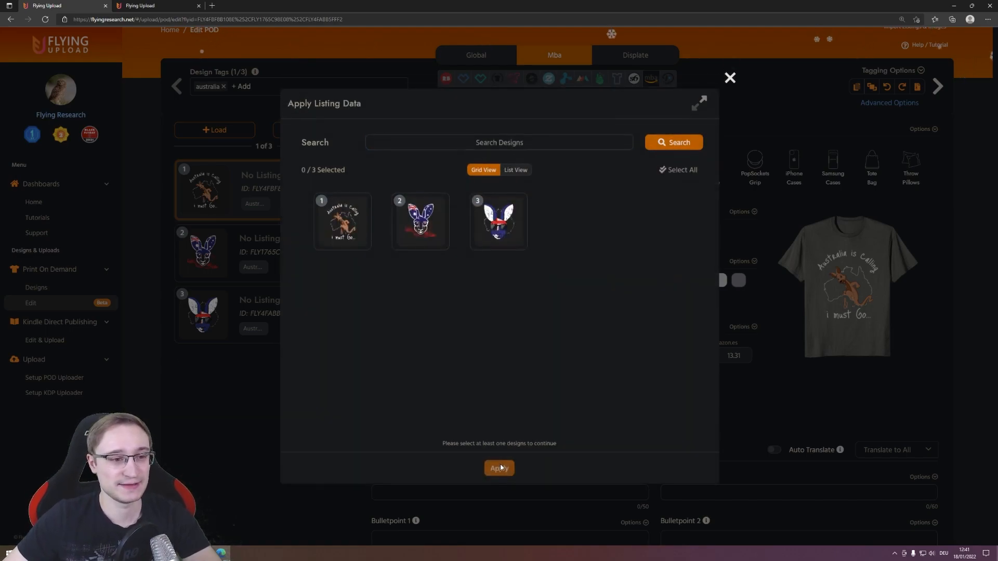
{"action": "left_click", "coordinate": [678, 169]}
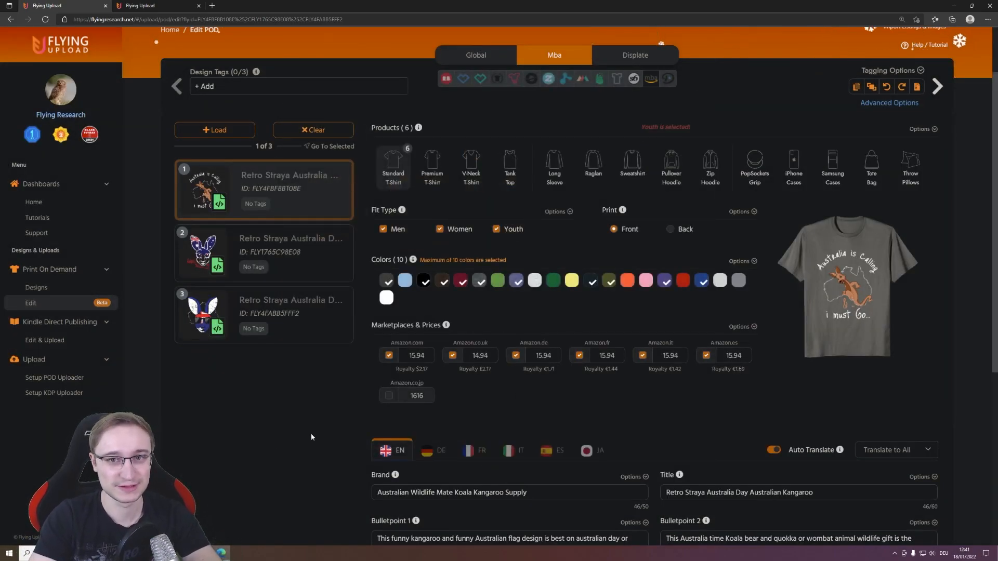
{"action": "mouse_move", "coordinate": [330, 438]}
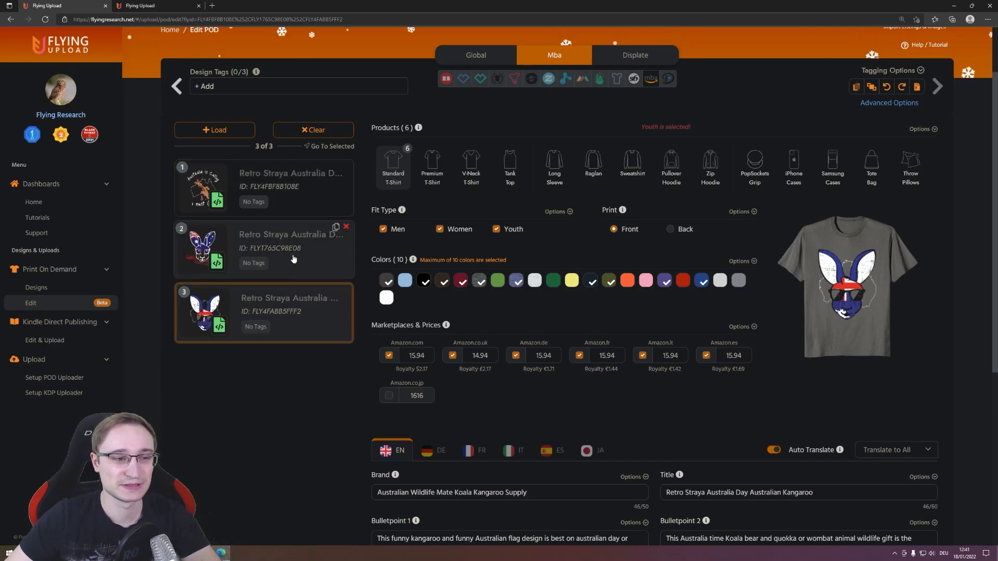
{"action": "left_click", "coordinate": [263, 249]}
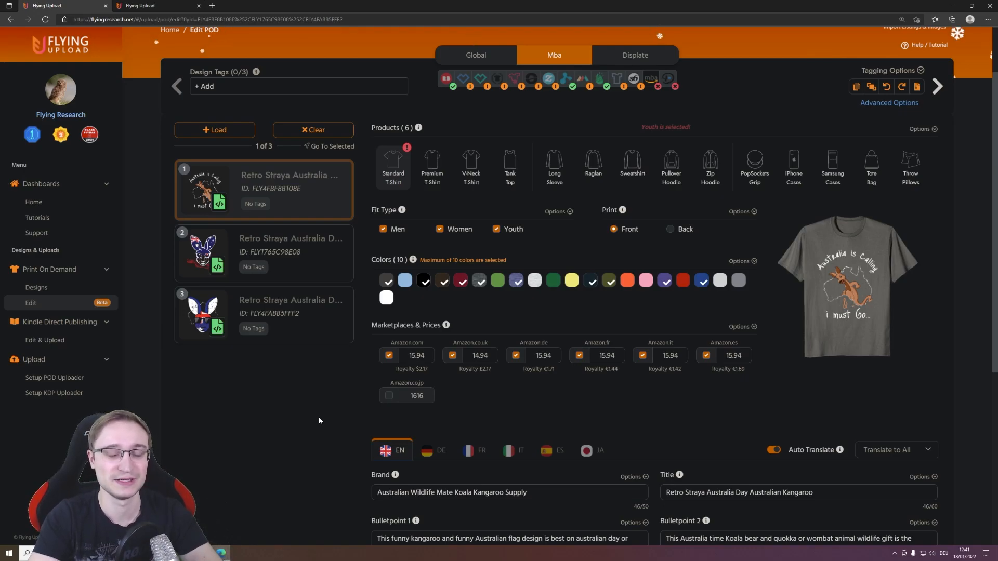
{"action": "left_click", "coordinate": [264, 251]}
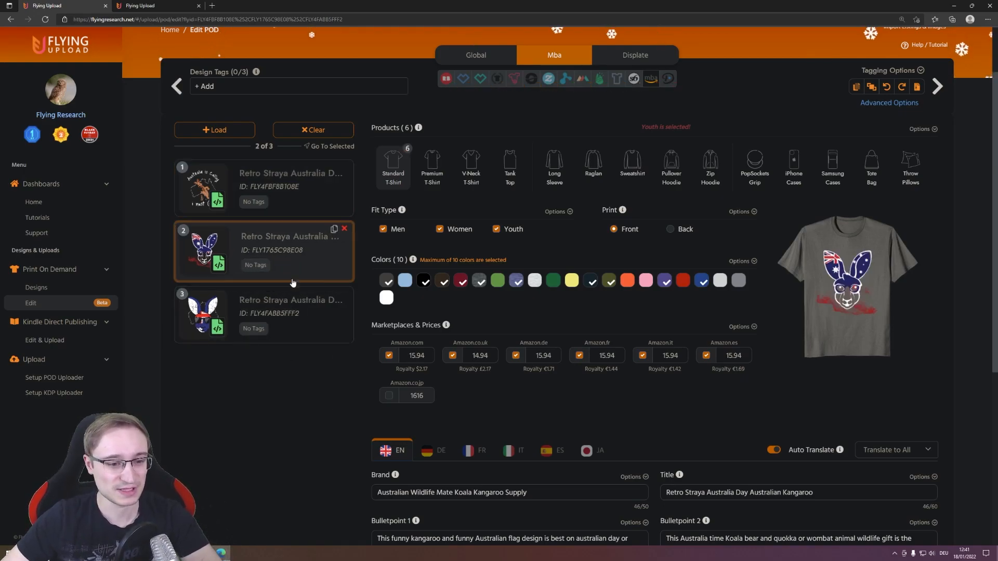
{"action": "left_click", "coordinate": [475, 55]}
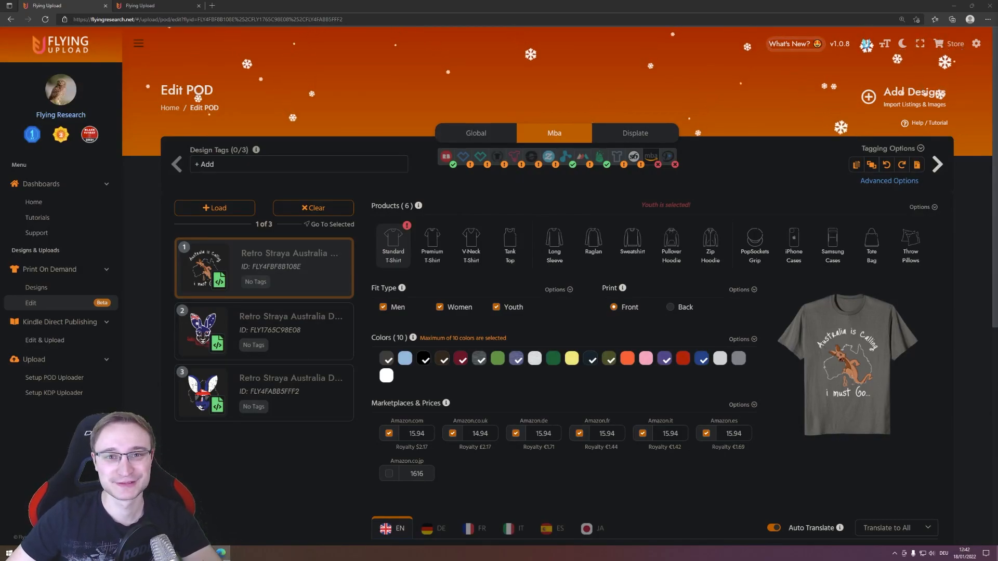
Return to the Print On Demand Designs library listing all 471 designs.
{"action": "left_click", "coordinate": [36, 287]}
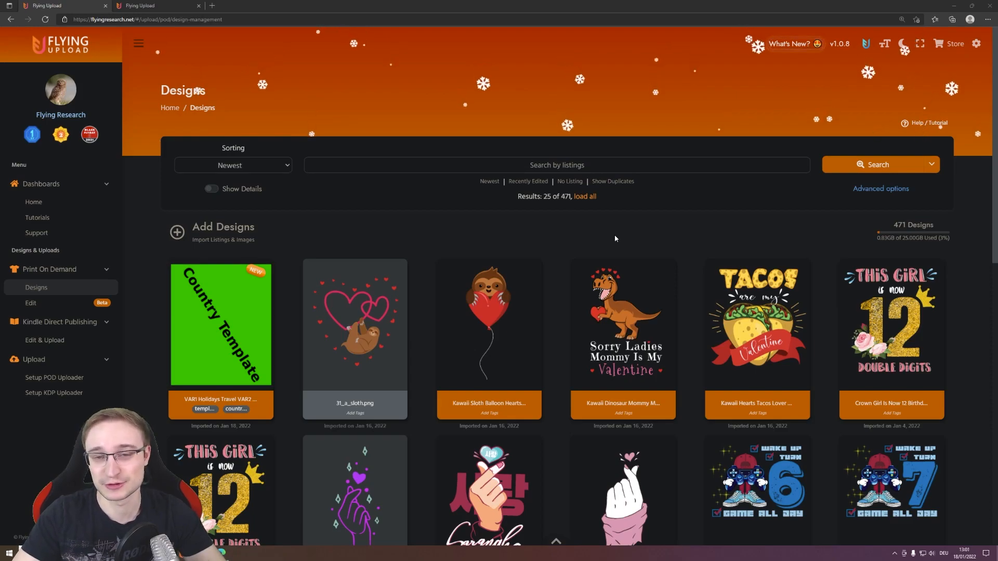
{"action": "mouse_move", "coordinate": [604, 239]}
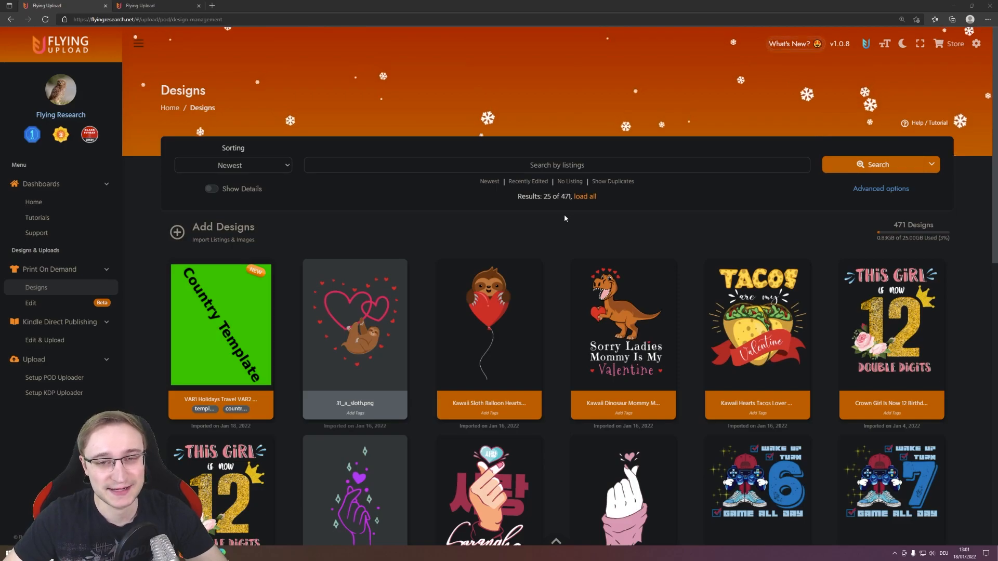
{"action": "mouse_move", "coordinate": [223, 318]}
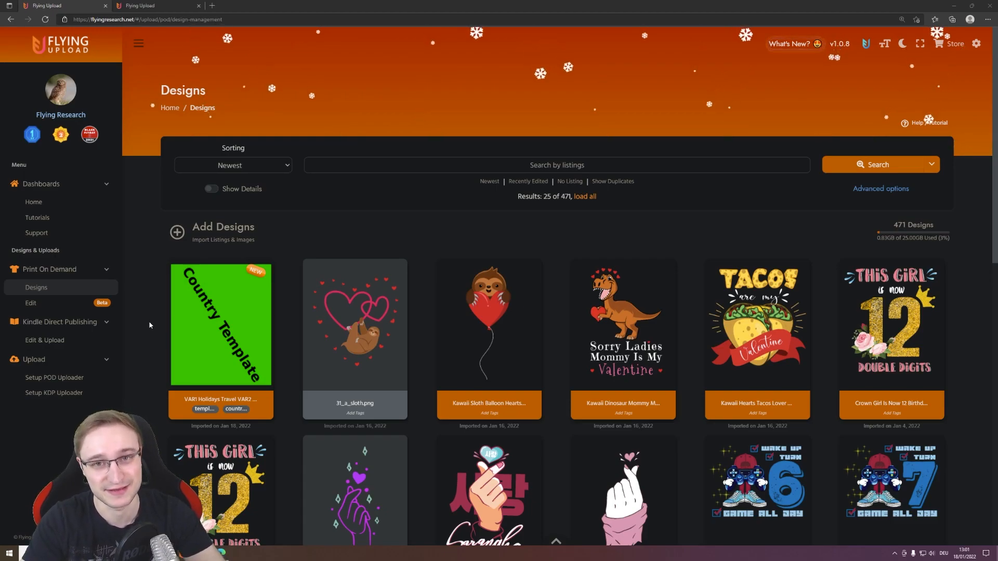
{"action": "mouse_move", "coordinate": [231, 314]}
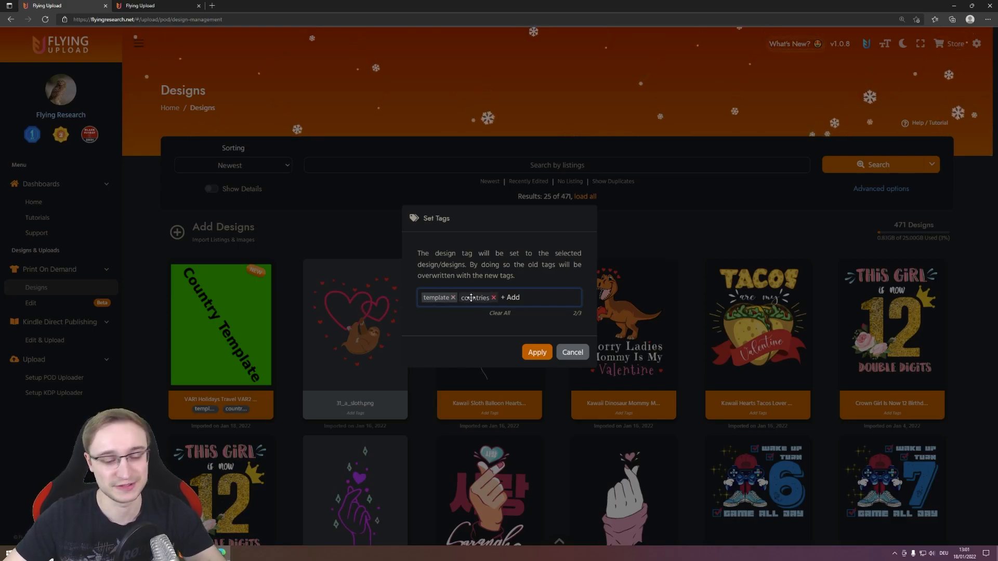
Confirm the template and countries tags and load the Country Template design into the editor.
{"action": "left_click", "coordinate": [572, 352]}
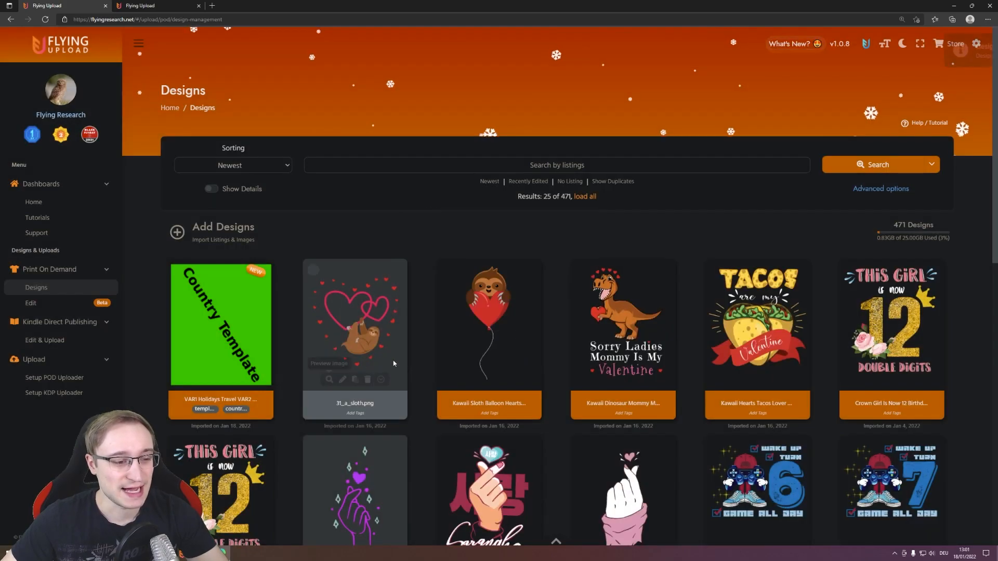
{"action": "left_click", "coordinate": [245, 379]}
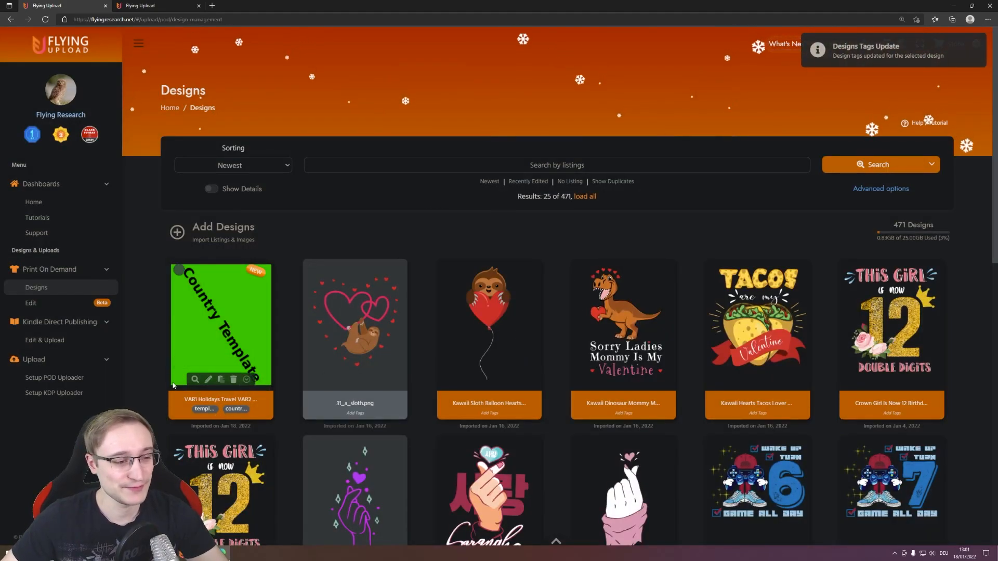
{"action": "left_click", "coordinate": [211, 379]}
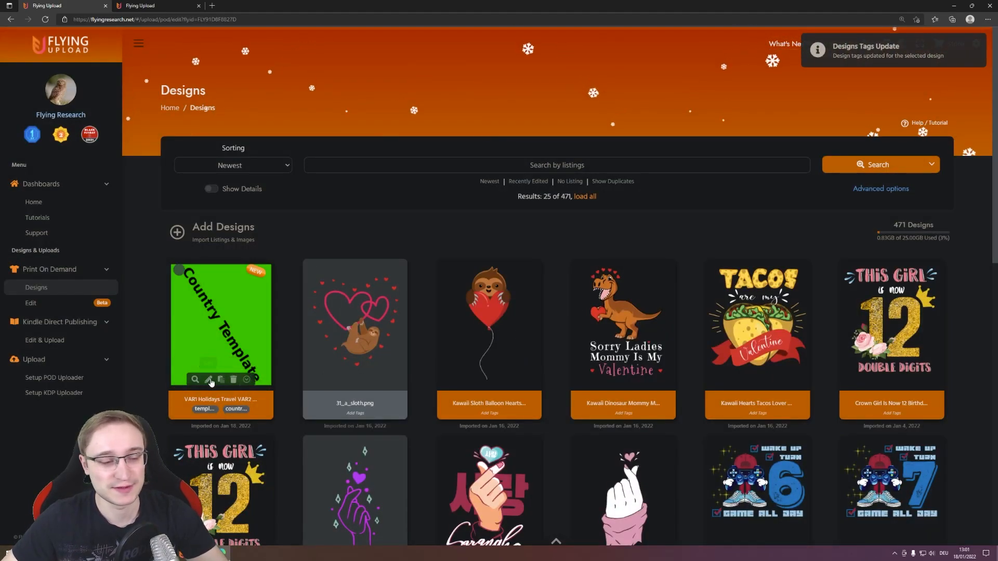
{"action": "left_click", "coordinate": [211, 381]}
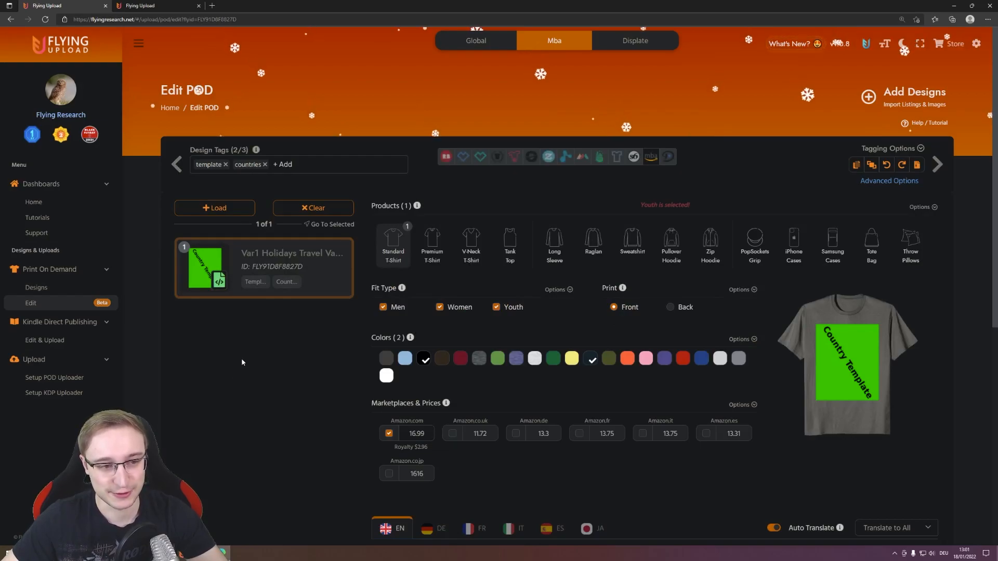
Review the Brand, Title and Bullet fields carrying VAR1/VAR2 placeholder text.
{"action": "scroll", "scroll_direction": "down", "scroll_amount": 3}
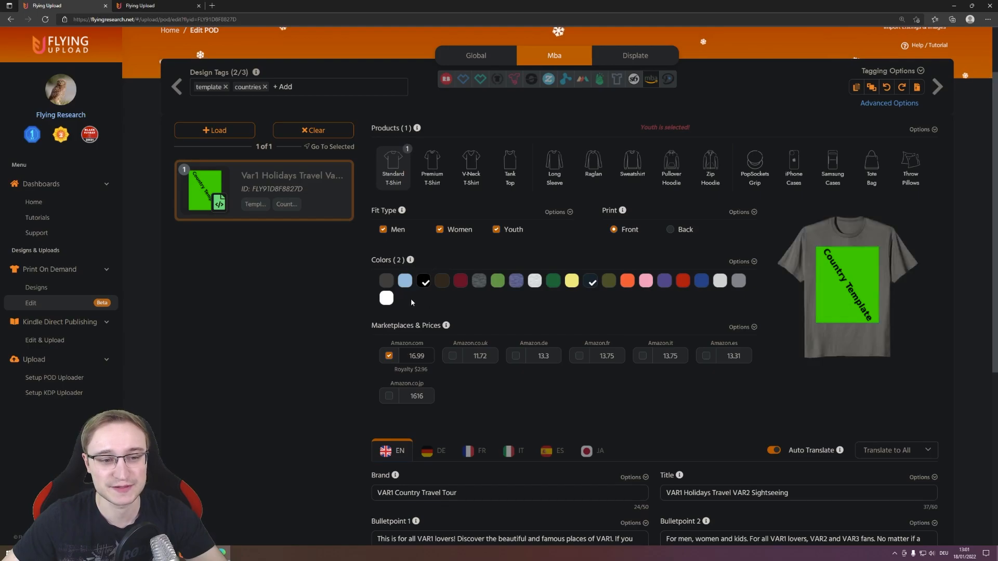
{"action": "scroll", "scroll_direction": "down", "scroll_amount": 3}
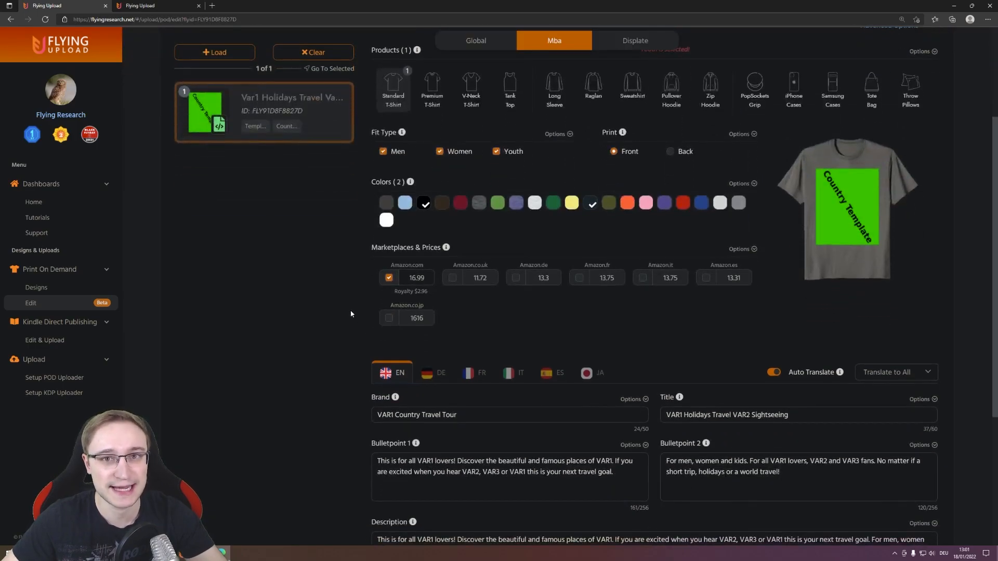
{"action": "scroll", "scroll_direction": "down", "scroll_amount": 3}
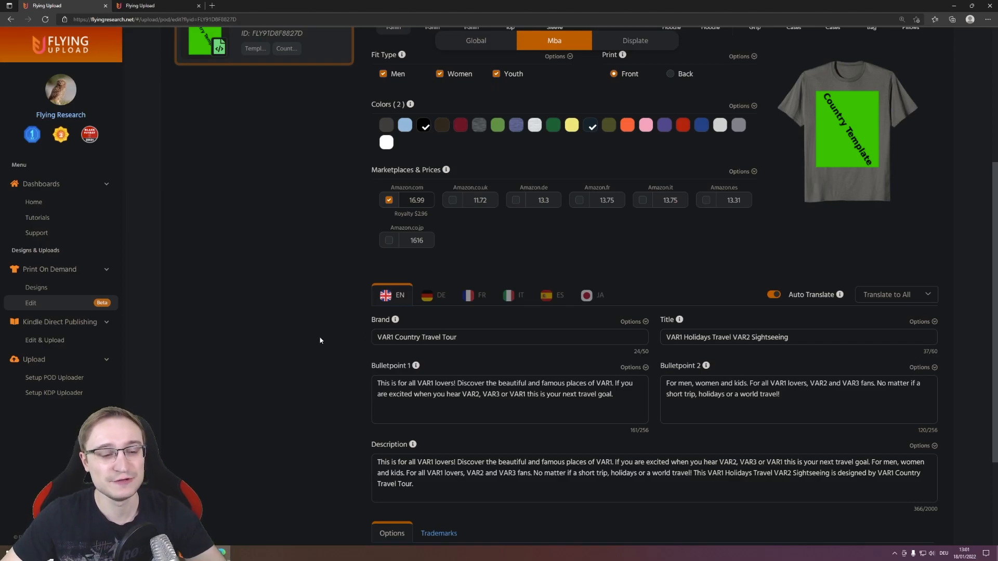
{"action": "double_click", "coordinate": [384, 337]}
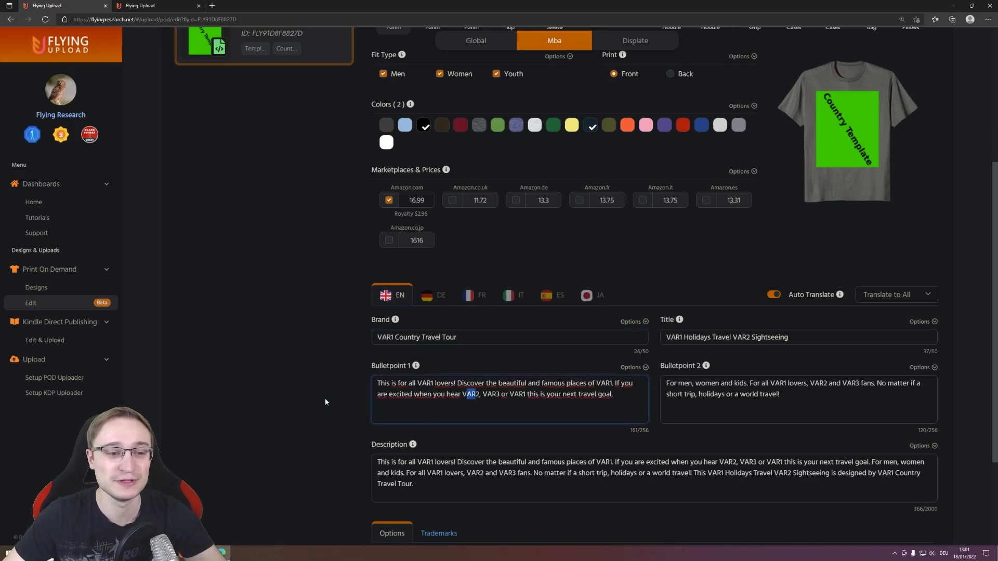
{"action": "scroll", "scroll_direction": "down", "scroll_amount": 3}
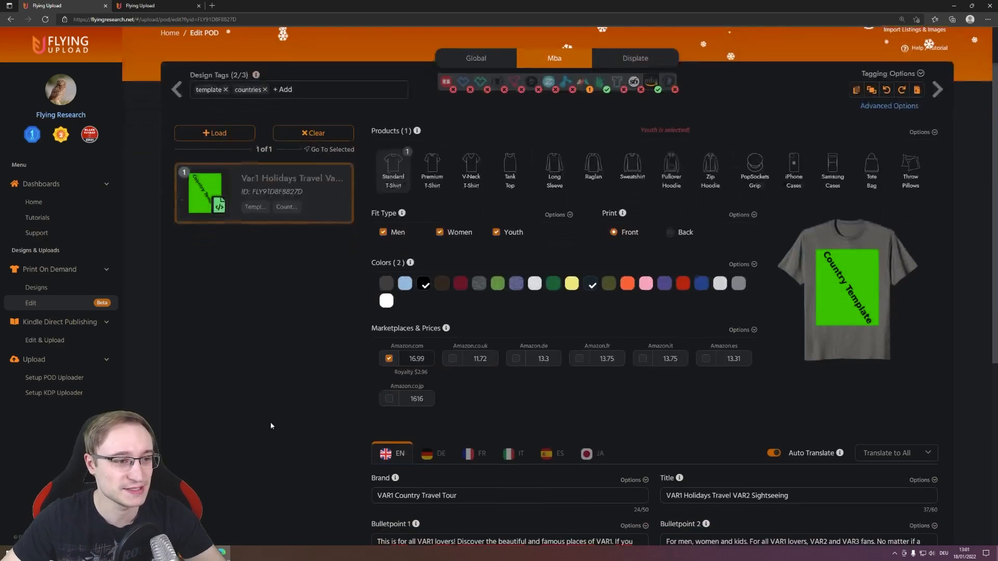
{"action": "scroll", "scroll_direction": "down", "scroll_amount": 3}
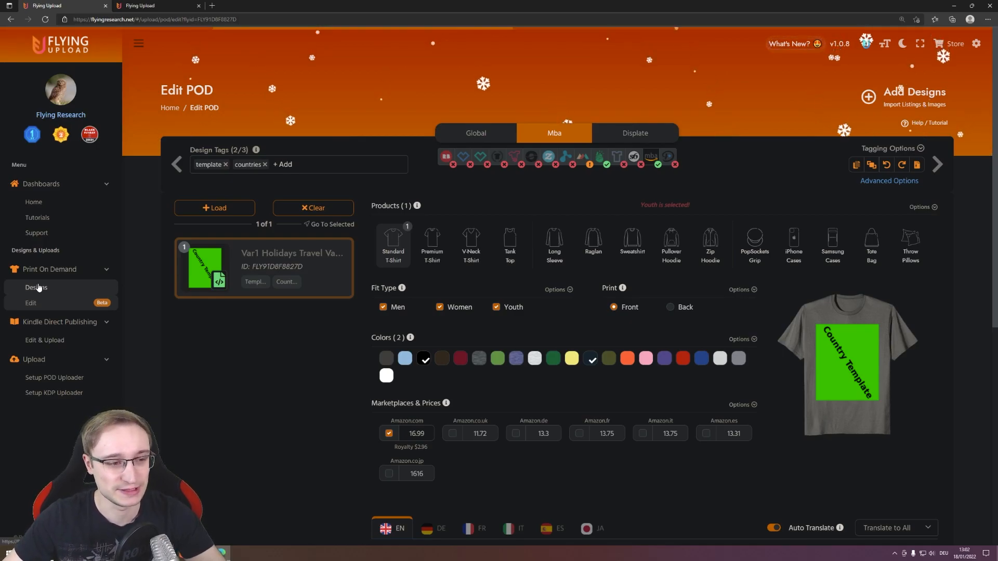
Search the library for 'australia' and clear the listings of the four selected Australia designs.
{"action": "left_click", "coordinate": [35, 288]}
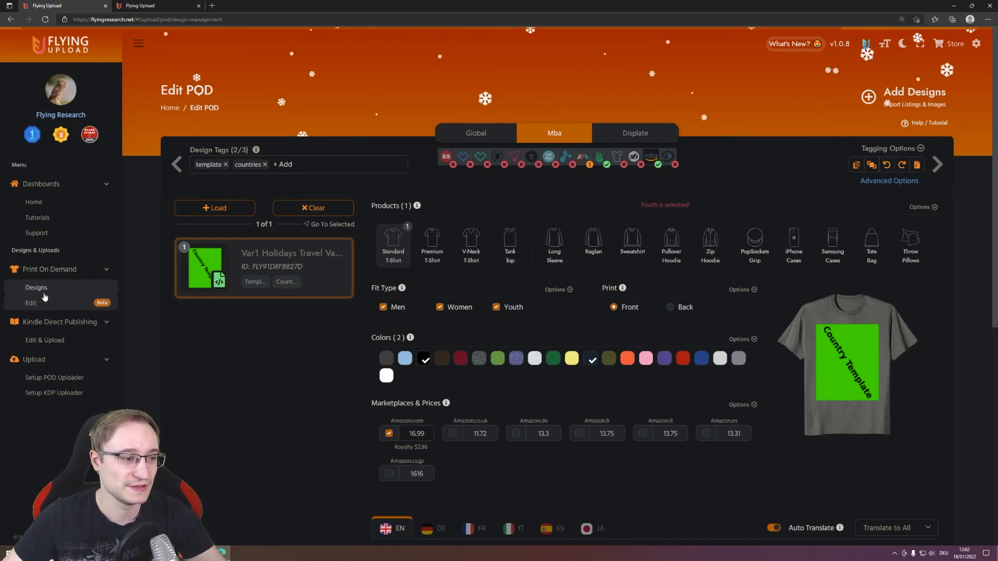
{"action": "left_click", "coordinate": [35, 287]}
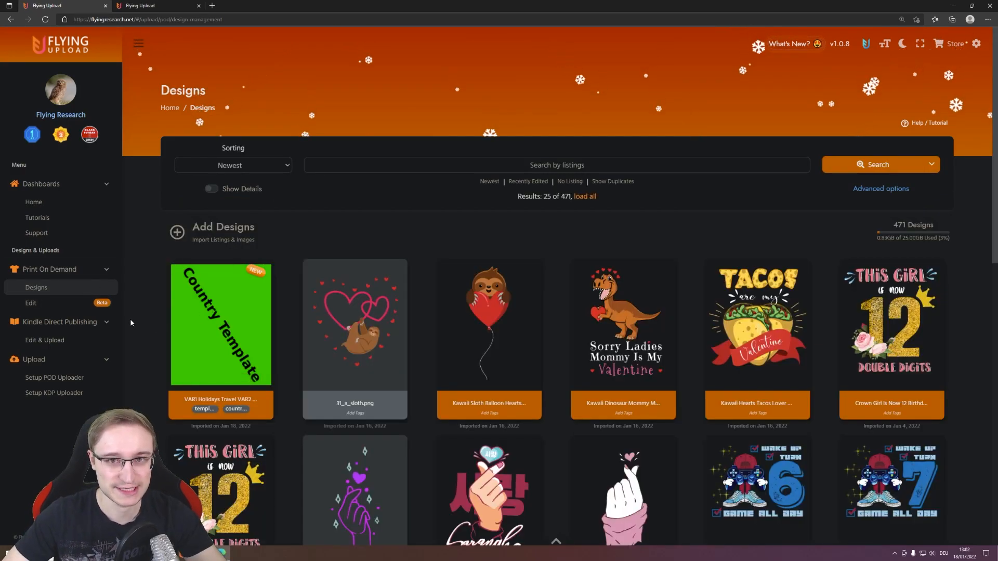
{"action": "left_click", "coordinate": [557, 165]}
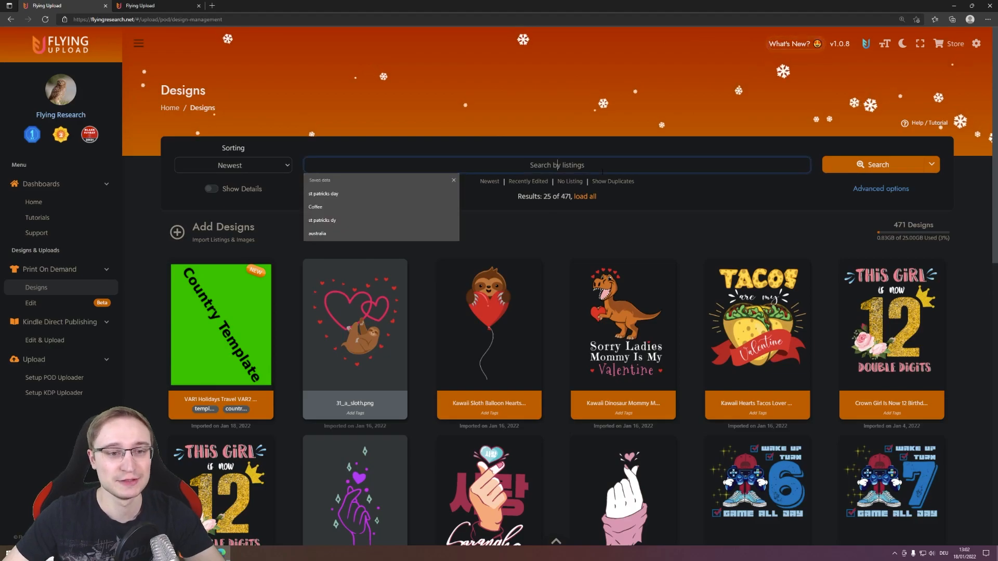
{"action": "type", "text": "australia"}
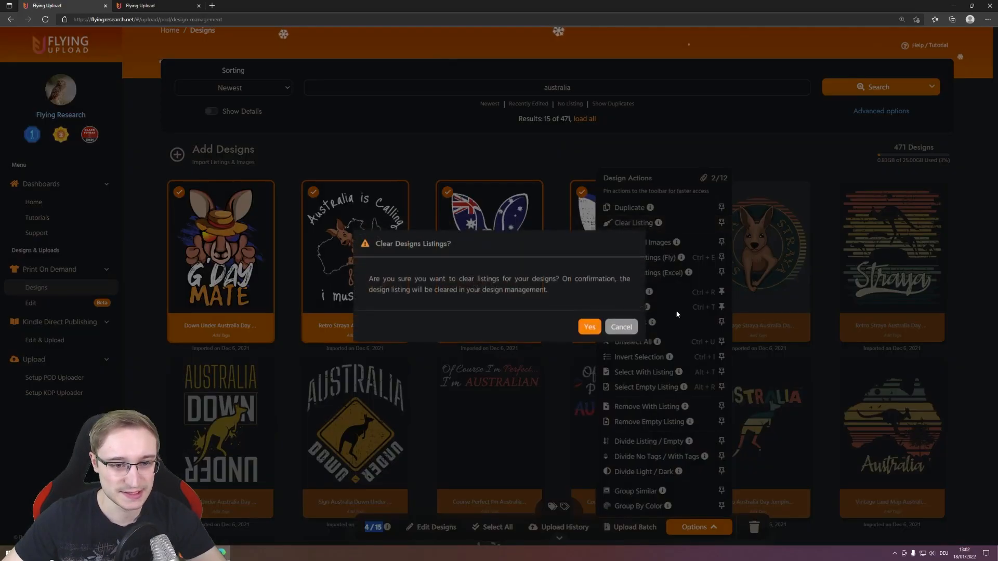
{"action": "left_click", "coordinate": [587, 327]}
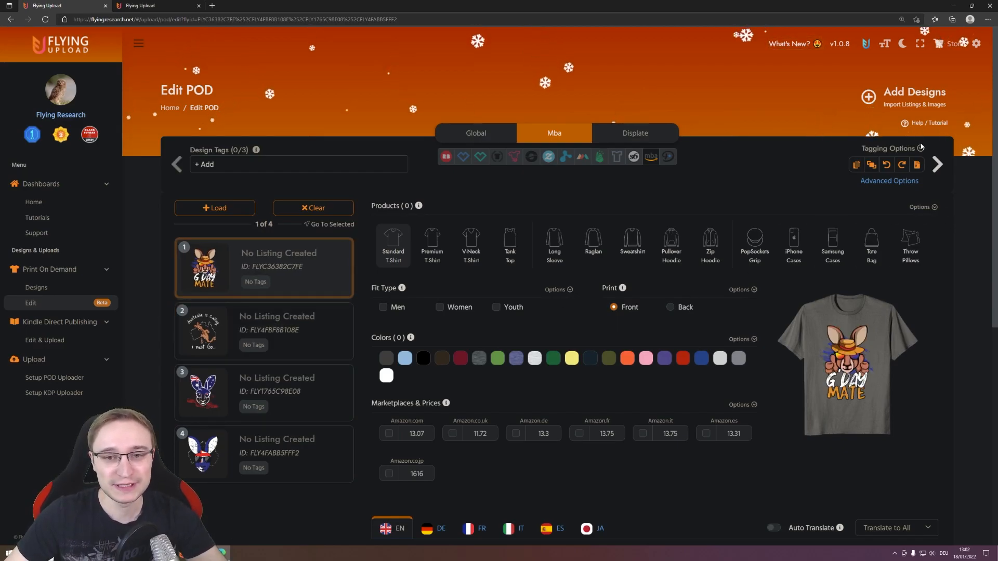
{"action": "left_click", "coordinate": [889, 147]}
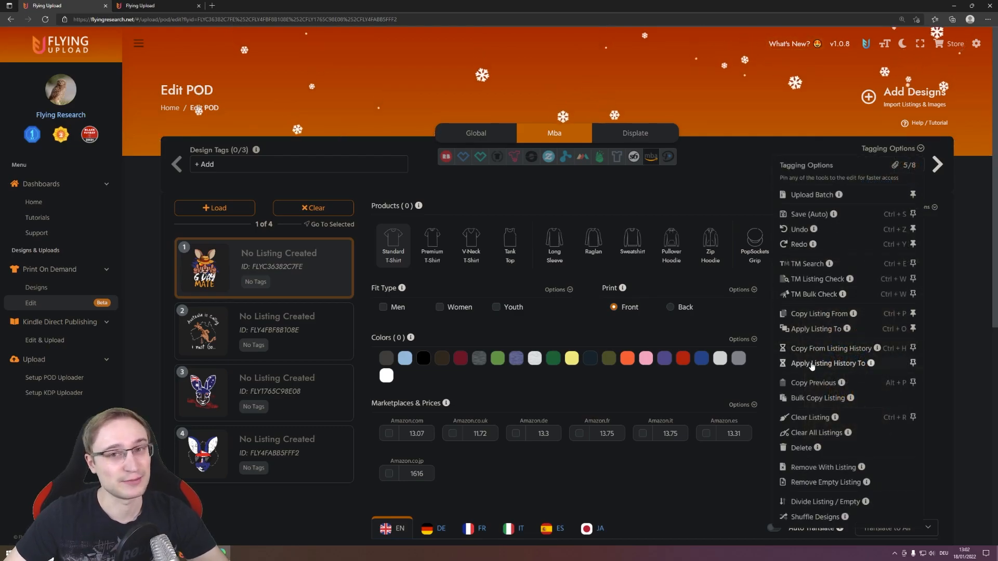
{"action": "left_click", "coordinate": [828, 363]}
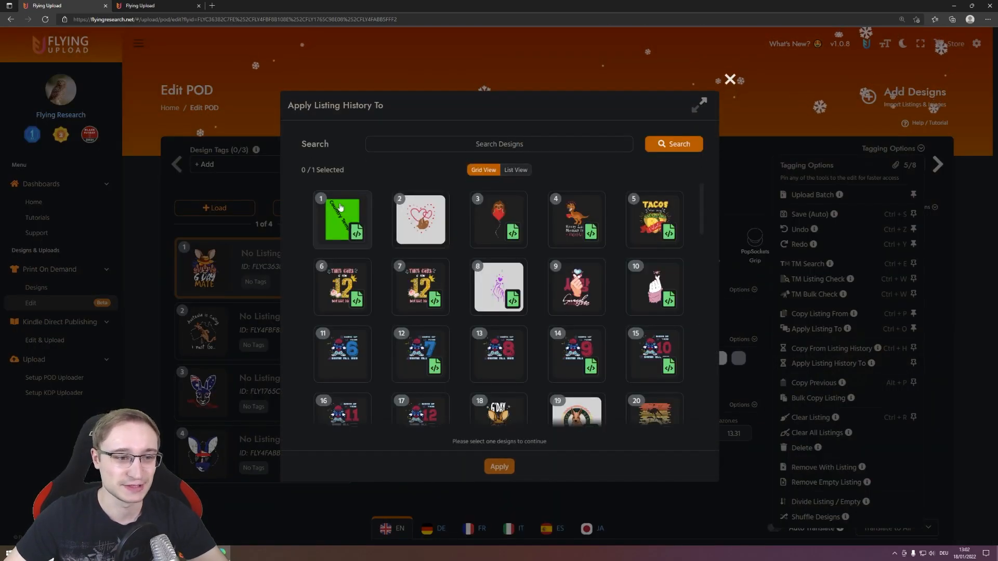
{"action": "type", "text": "template"}
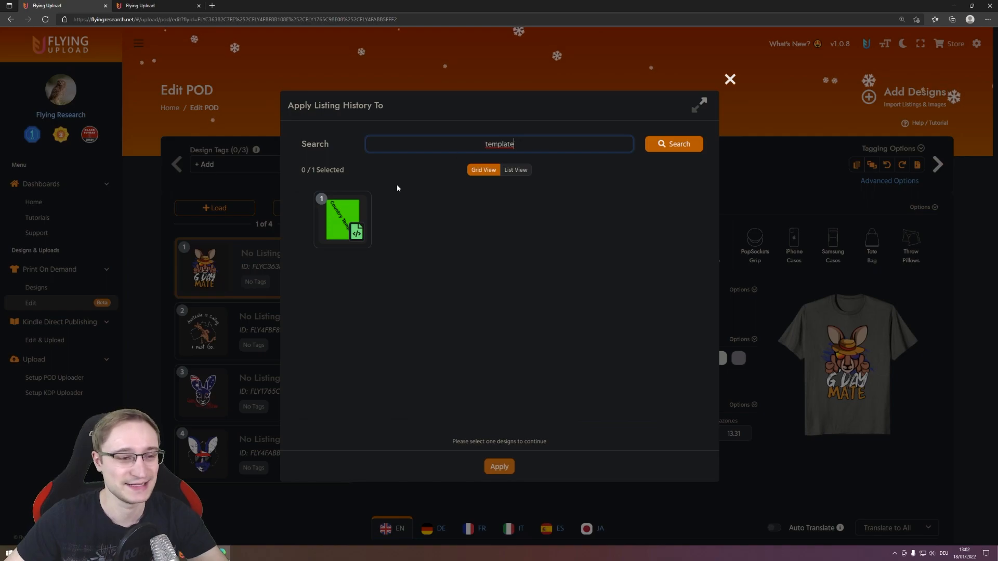
{"action": "left_click", "coordinate": [342, 220]}
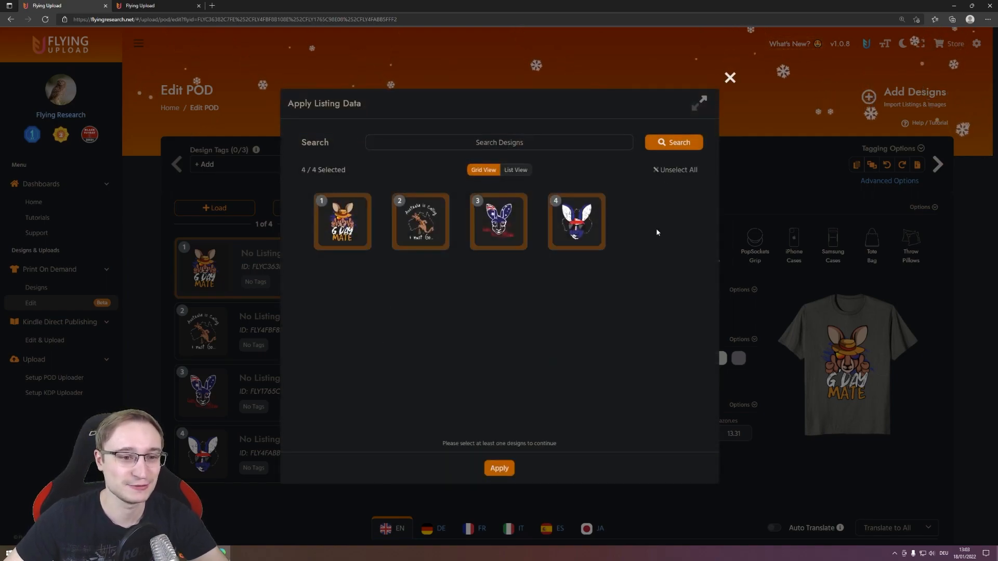
{"action": "left_click", "coordinate": [499, 469]}
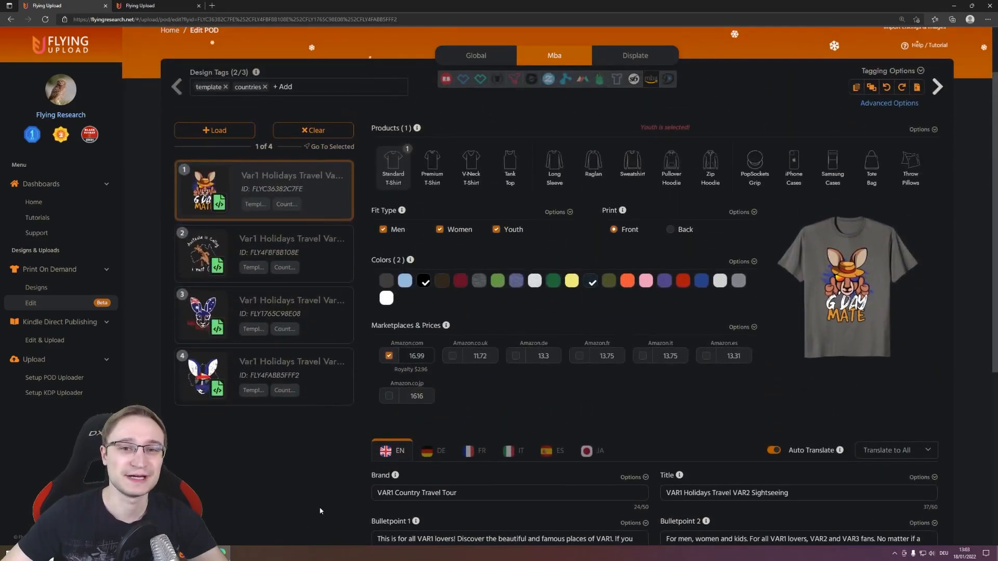
{"action": "scroll", "scroll_direction": "down", "scroll_amount": 3}
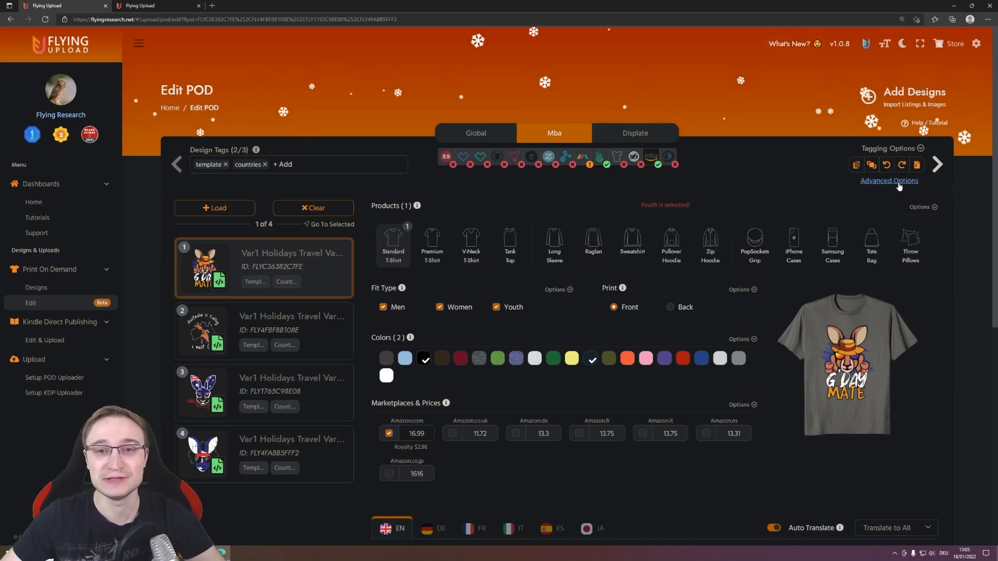
In Advanced Options Text Replace, enter VAR1 → Australia with Case Insensitive matching.
{"action": "left_click", "coordinate": [889, 180]}
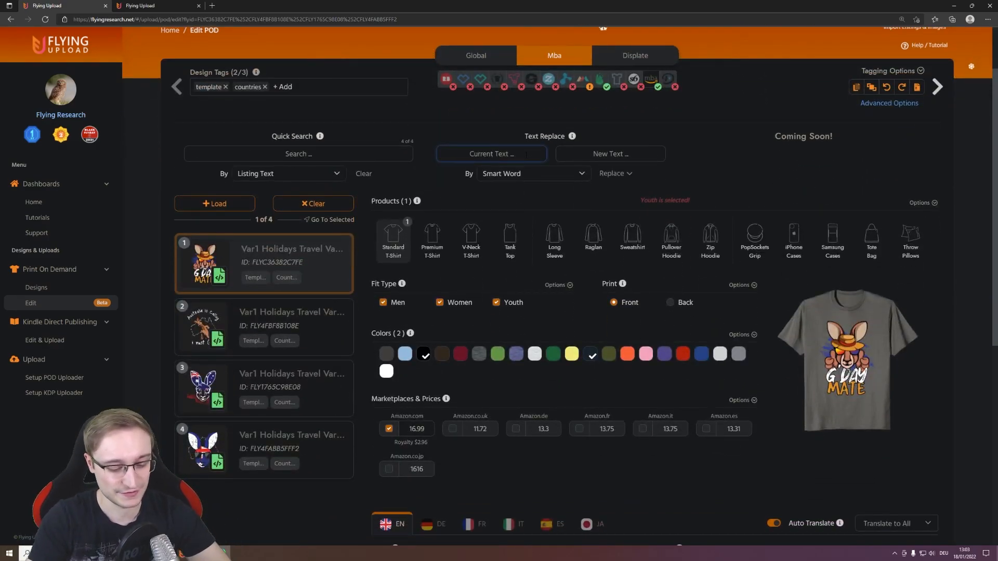
{"action": "type", "text": "VAR1"}
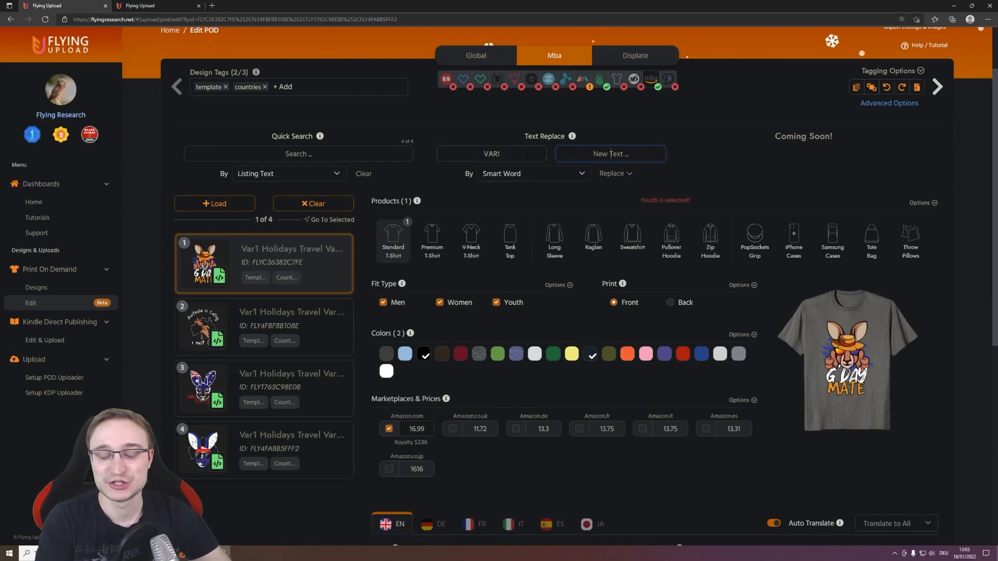
{"action": "type", "text": "Australia"}
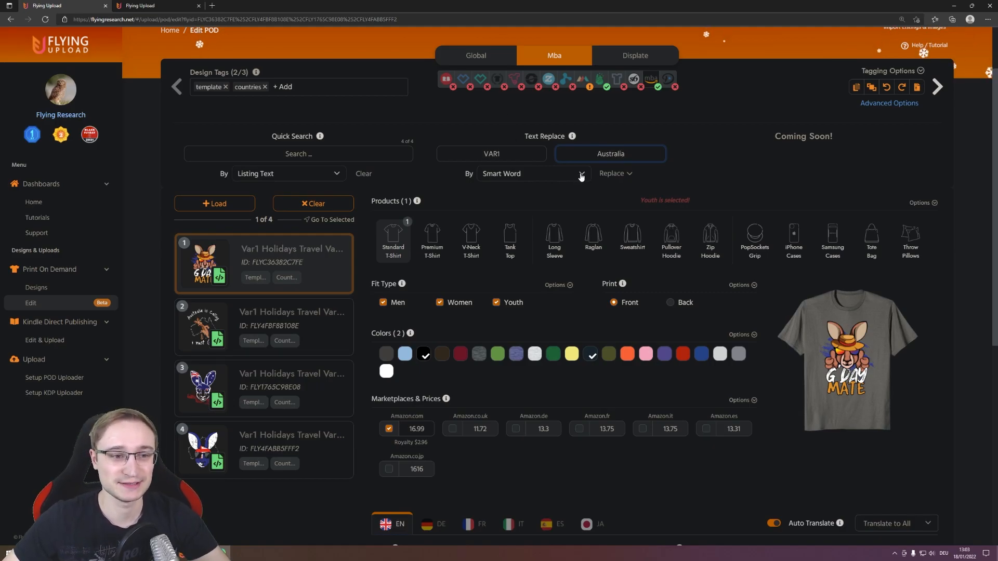
{"action": "left_click", "coordinate": [533, 174]}
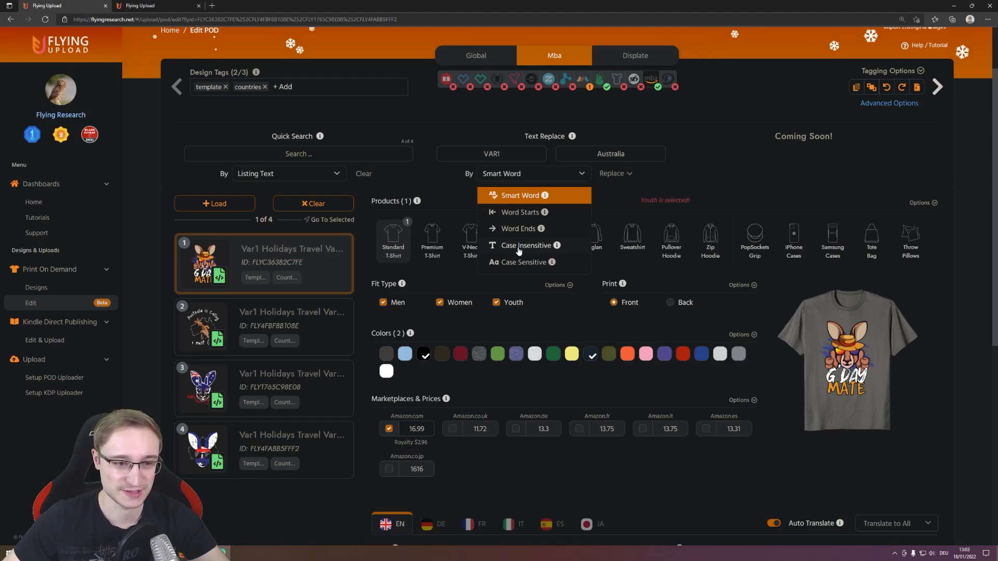
{"action": "left_click", "coordinate": [527, 246]}
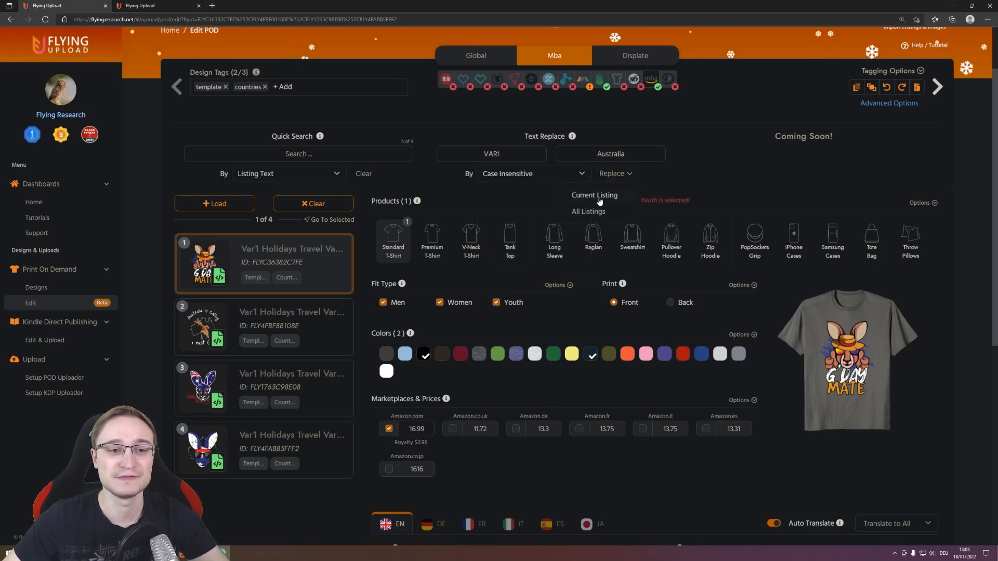
Preview and apply the VAR1 → Australia replacement across all four listings.
{"action": "left_click", "coordinate": [593, 195]}
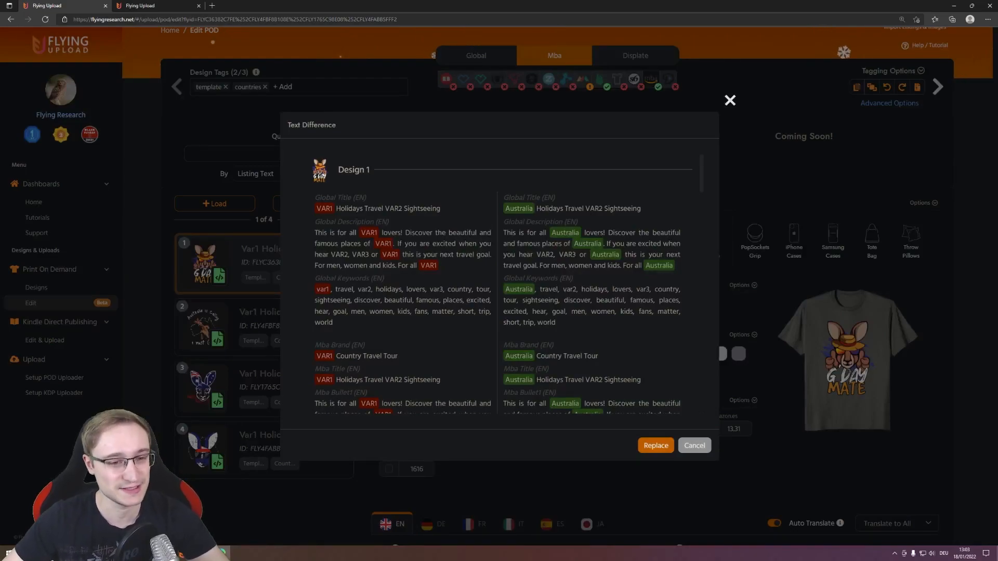
{"action": "scroll", "scroll_direction": "down", "scroll_amount": 3}
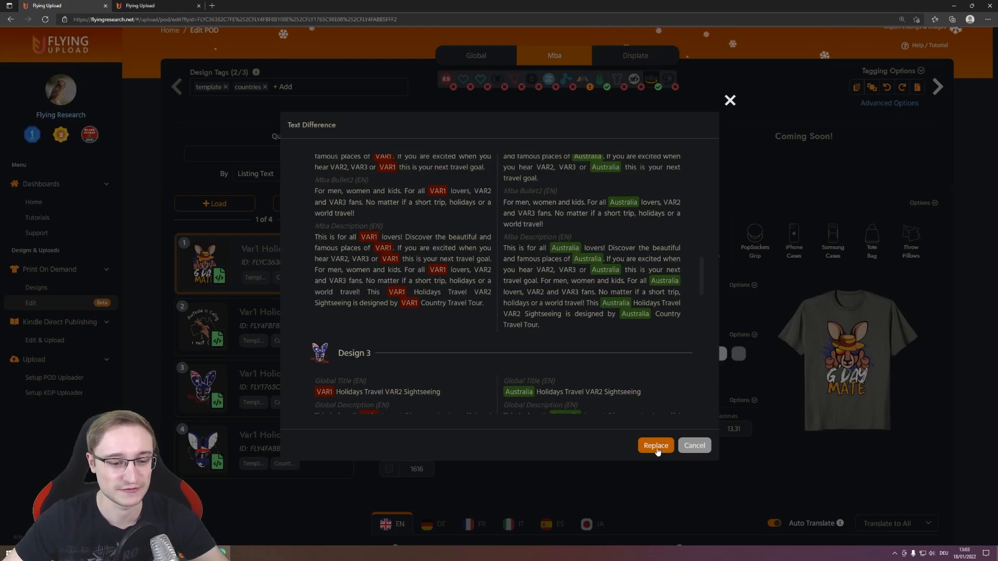
{"action": "left_click", "coordinate": [655, 445]}
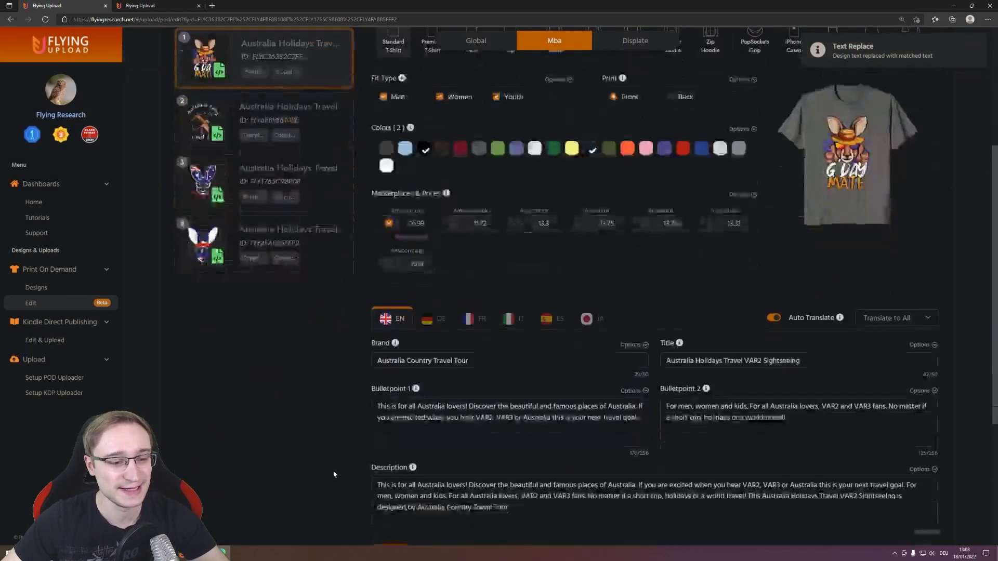
{"action": "scroll", "scroll_direction": "down", "scroll_amount": 3}
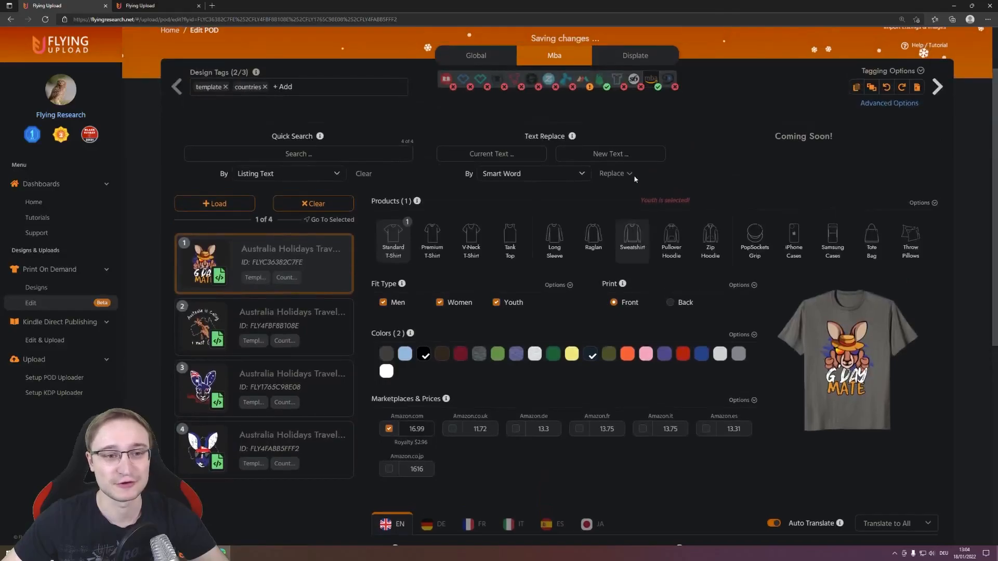
Replace VAR2 with Down Under, case insensitive, across all listings.
{"action": "type", "text": "VAR2"}
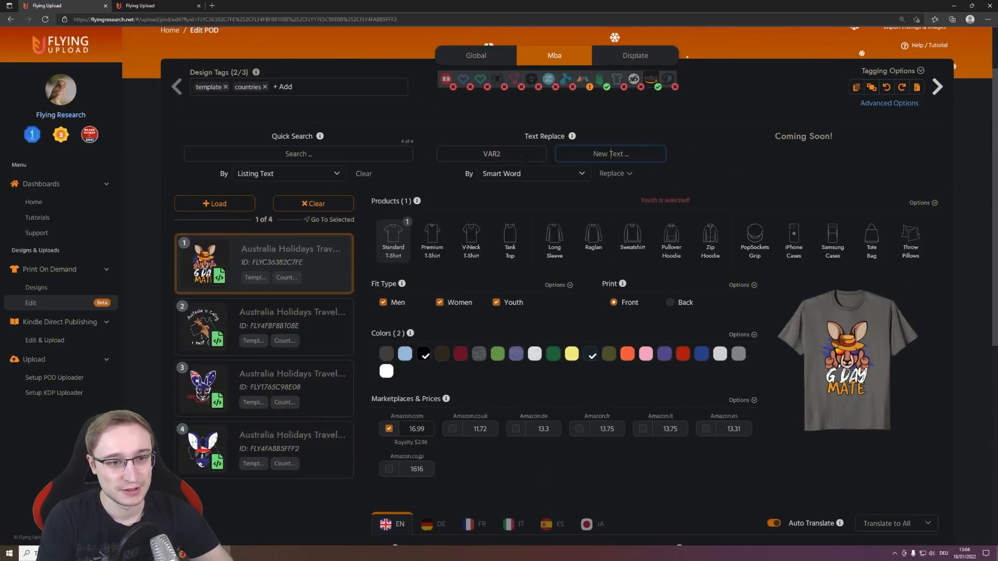
{"action": "type", "text": "Down Under"}
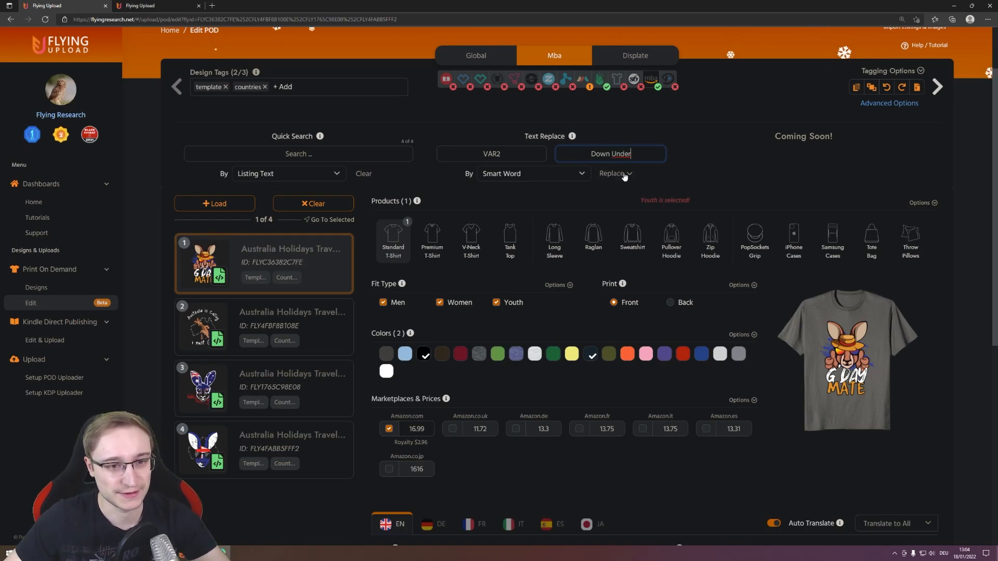
{"action": "left_click", "coordinate": [533, 173]}
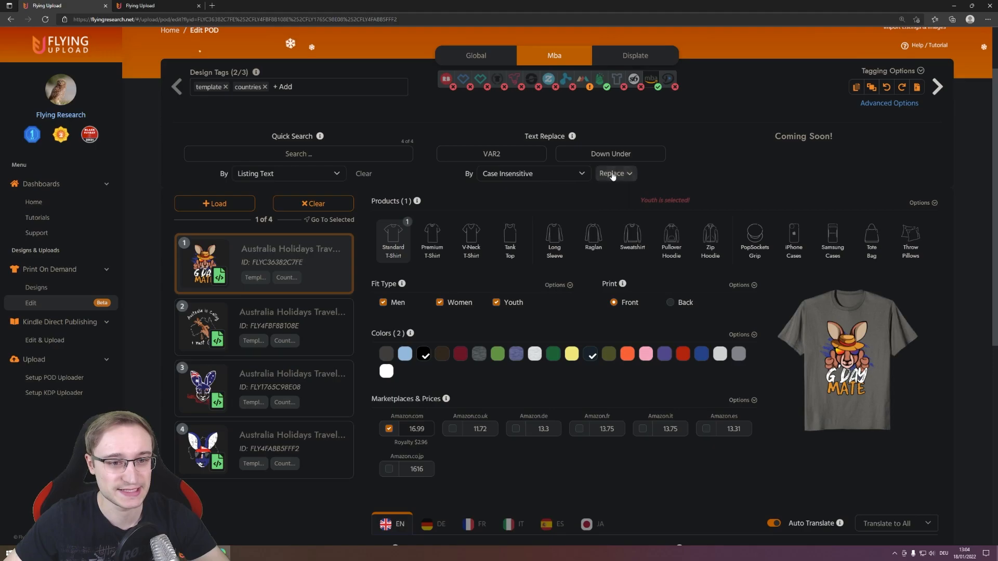
{"action": "left_click", "coordinate": [612, 173]}
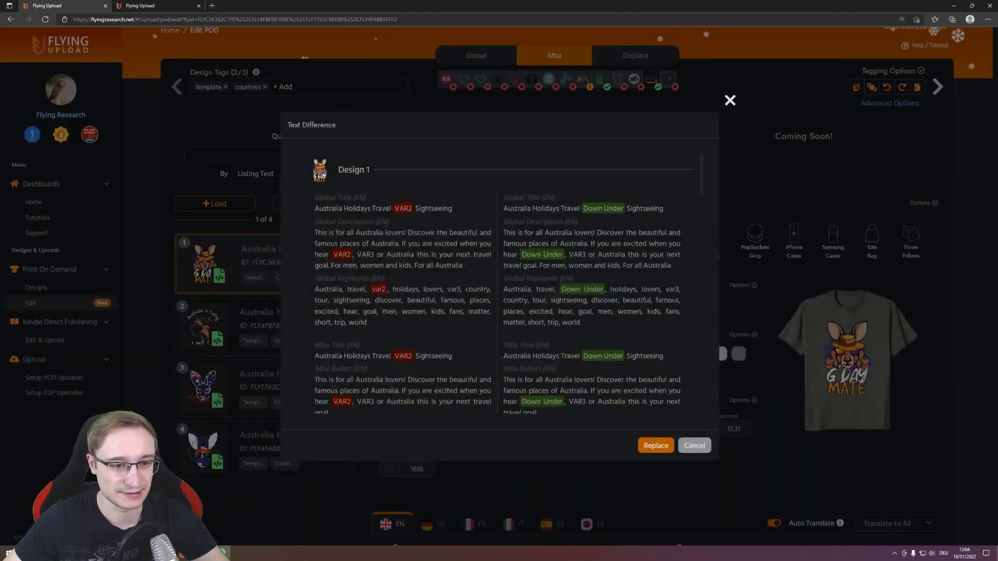
{"action": "left_click", "coordinate": [654, 445]}
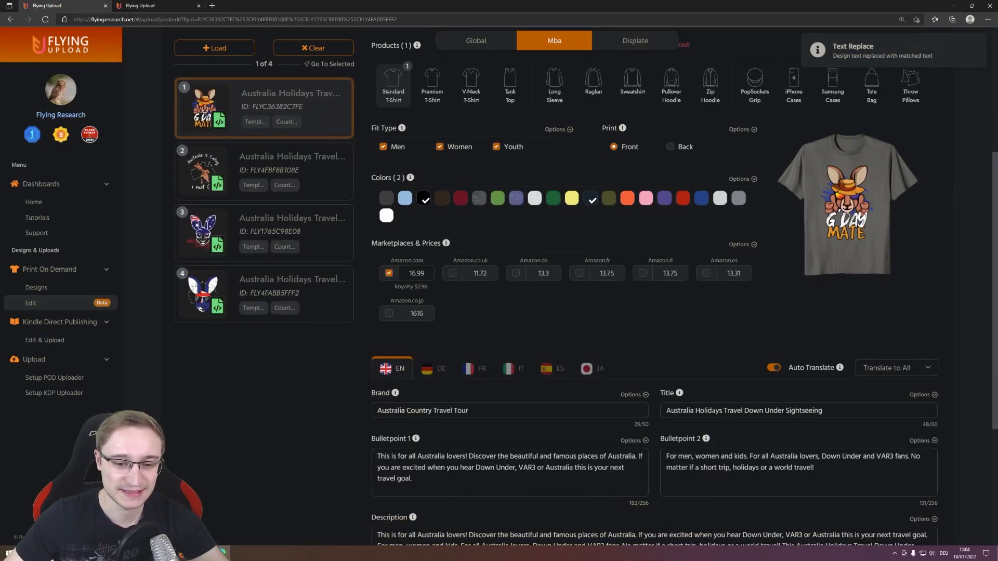
{"action": "mouse_move", "coordinate": [591, 307]}
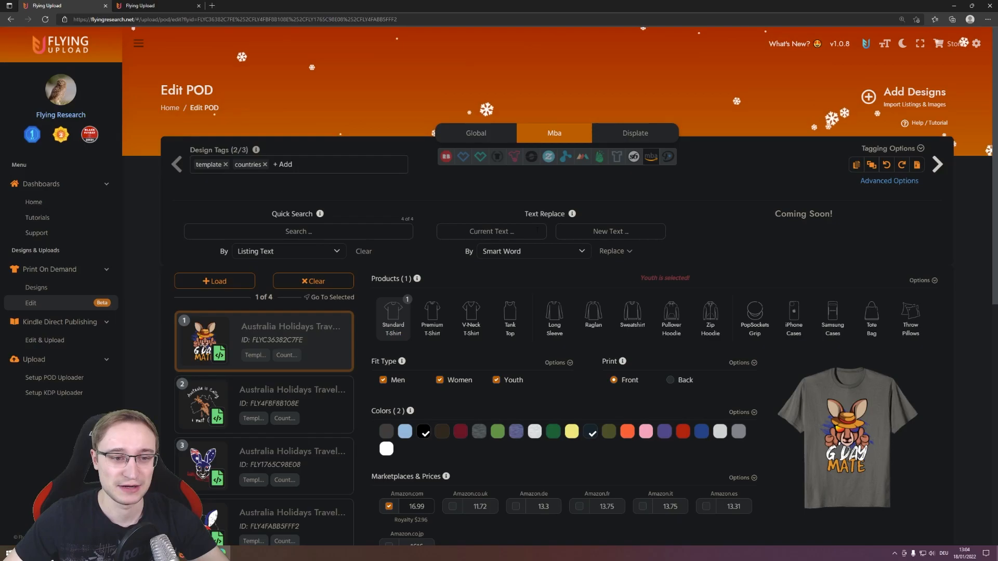
Replace VAR3 with Sydney across all listings after reviewing the Text Difference preview.
{"action": "type", "text": "VAR3"}
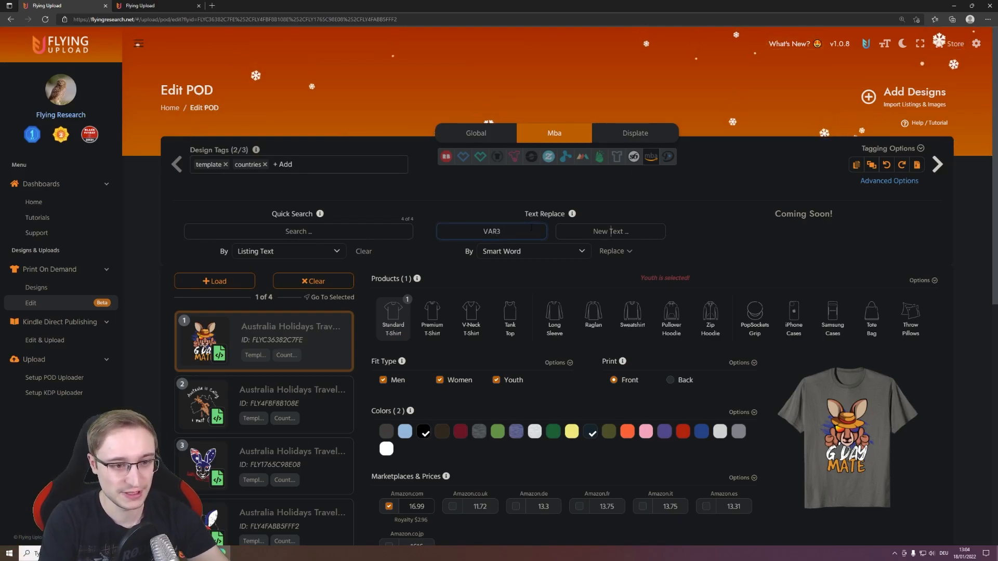
{"action": "type", "text": "Syd"}
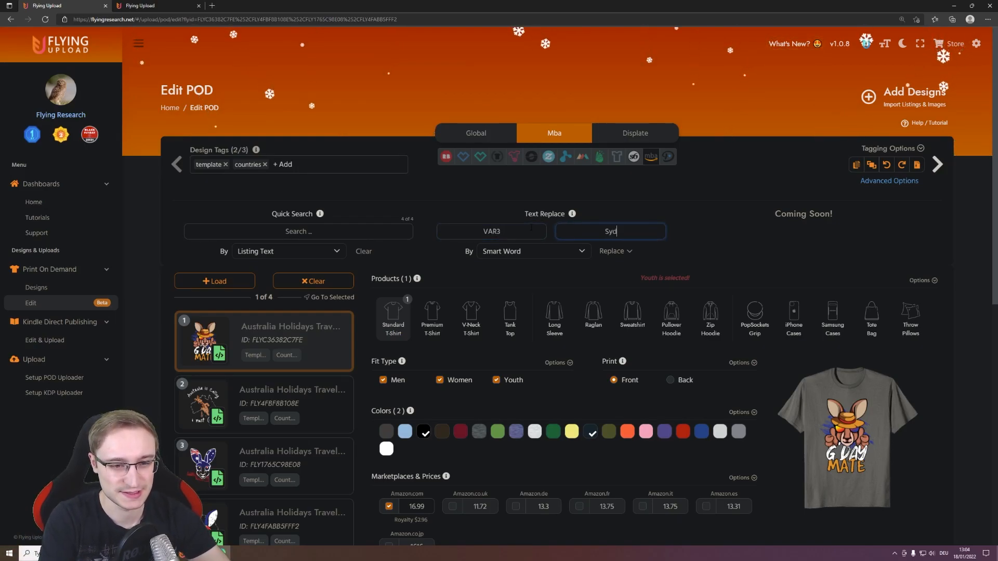
{"action": "left_click", "coordinate": [614, 250]}
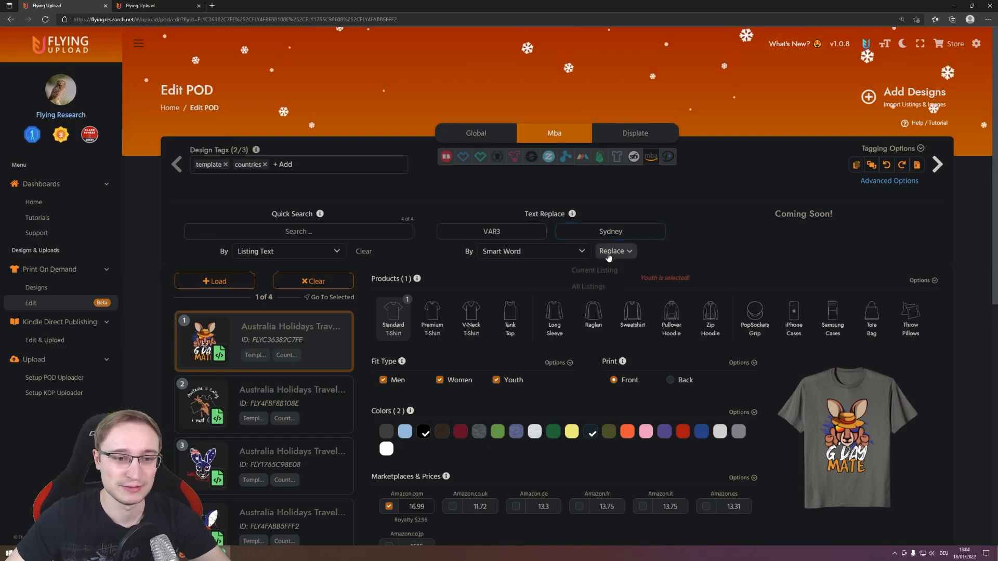
{"action": "left_click", "coordinate": [611, 251]}
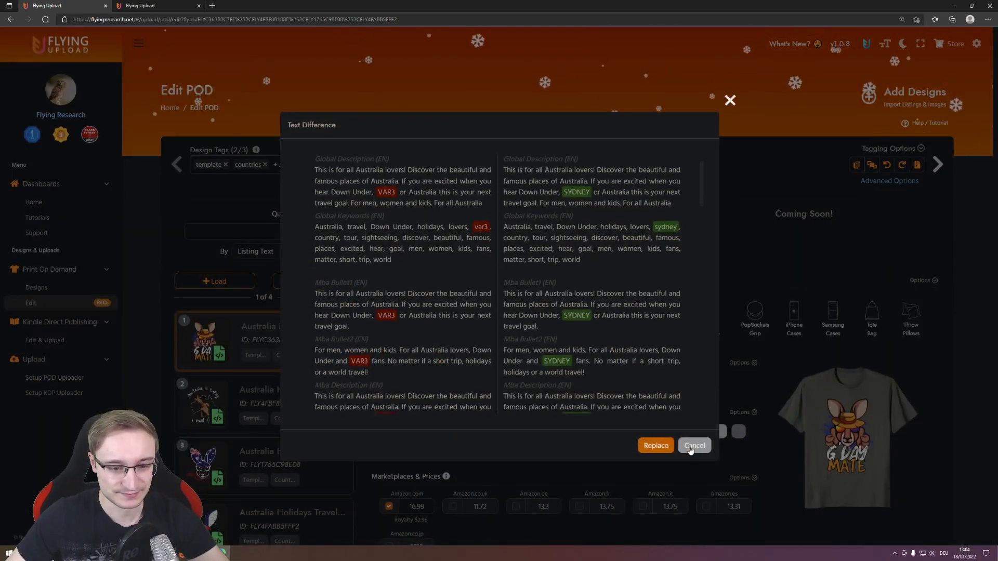
{"action": "left_click", "coordinate": [694, 446]}
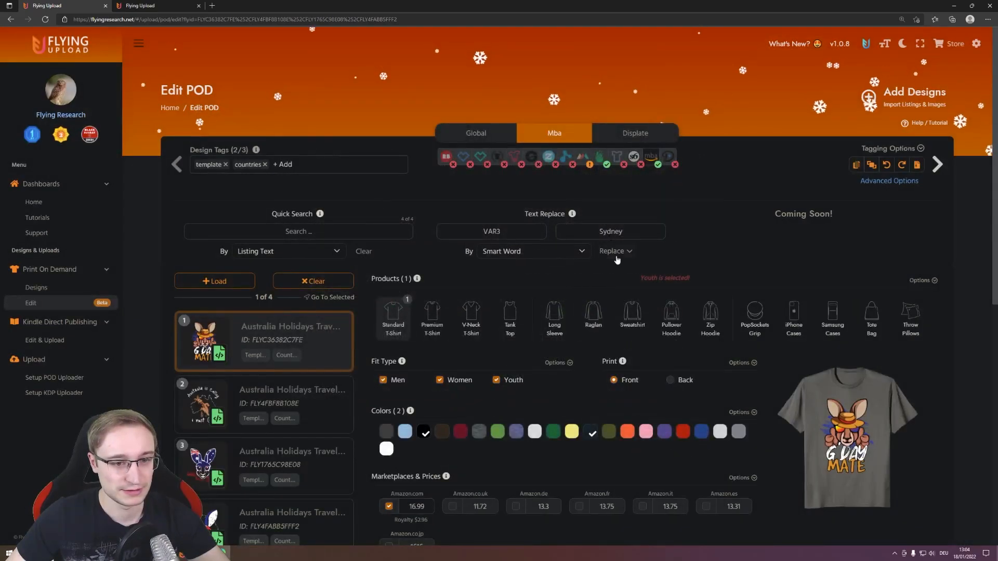
{"action": "left_click", "coordinate": [612, 251]}
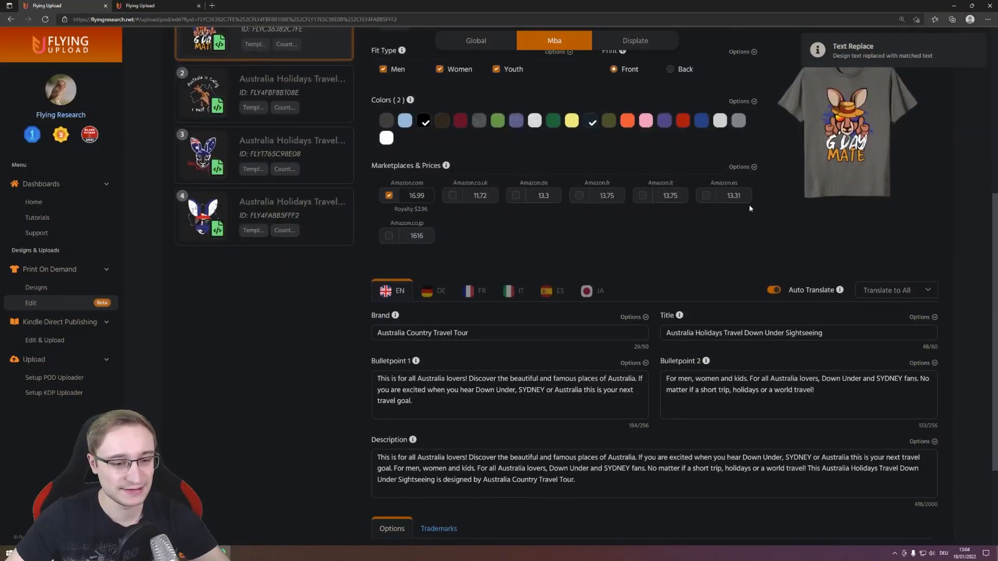
{"action": "scroll", "scroll_direction": "down", "scroll_amount": 3}
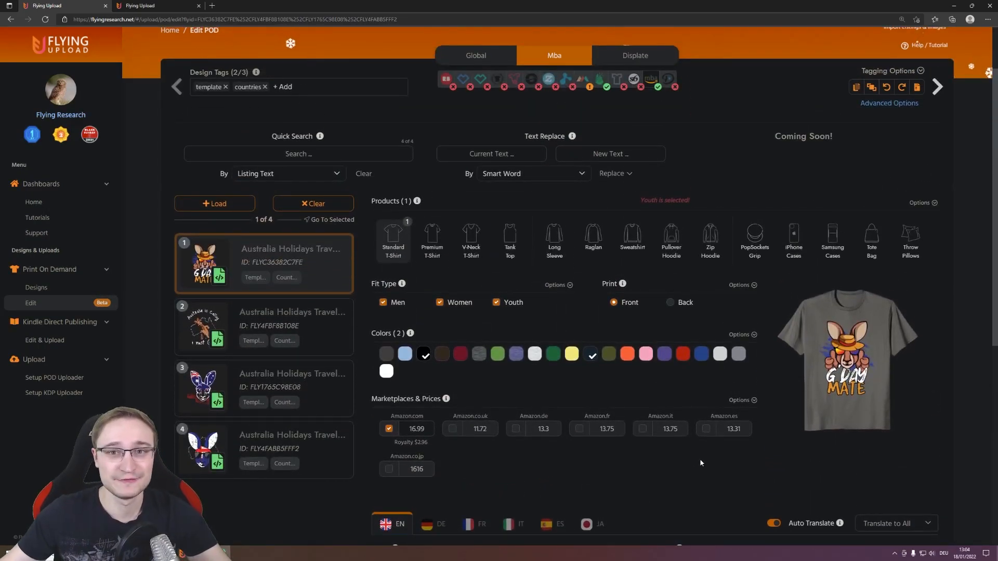
Scroll down through the filled-in listing to review the replaced Australia, Down Under, Sydney values.
{"action": "scroll", "scroll_direction": "down", "scroll_amount": 3}
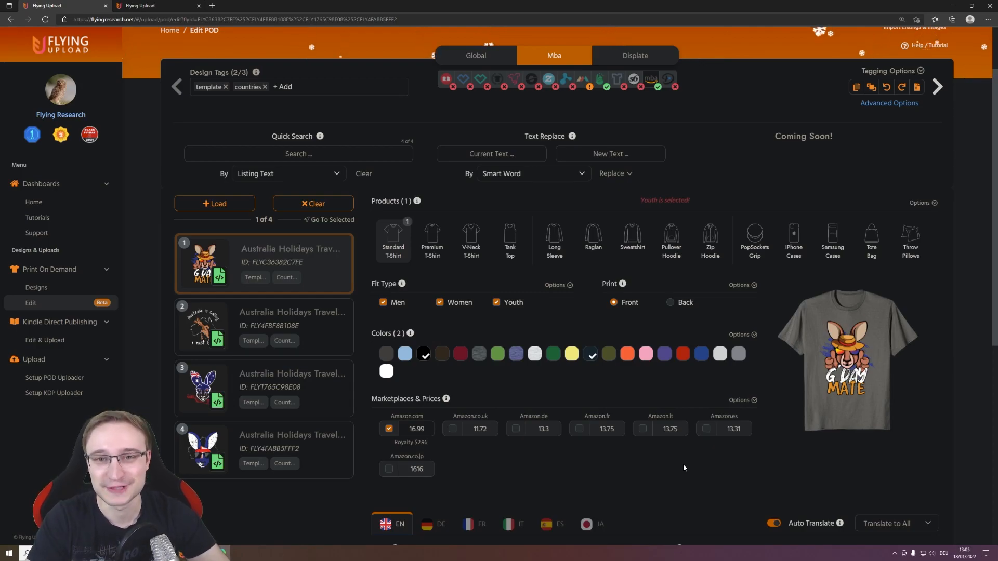
{"action": "scroll", "scroll_direction": "down", "scroll_amount": 3}
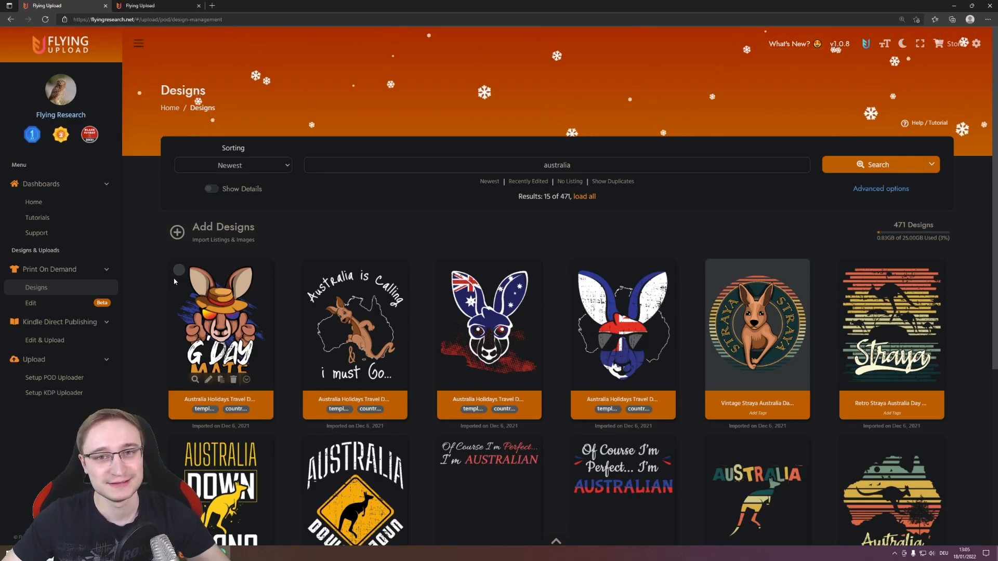
Leave the 'australia' Designs search for the Print On Demand Edit page.
{"action": "scroll", "scroll_direction": "down", "scroll_amount": 3}
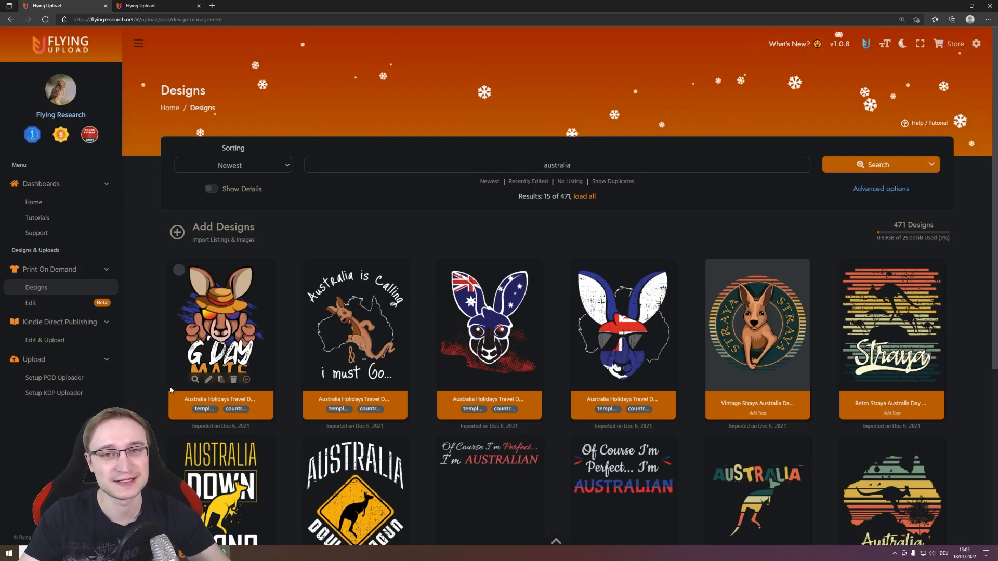
{"action": "left_click", "coordinate": [30, 302]}
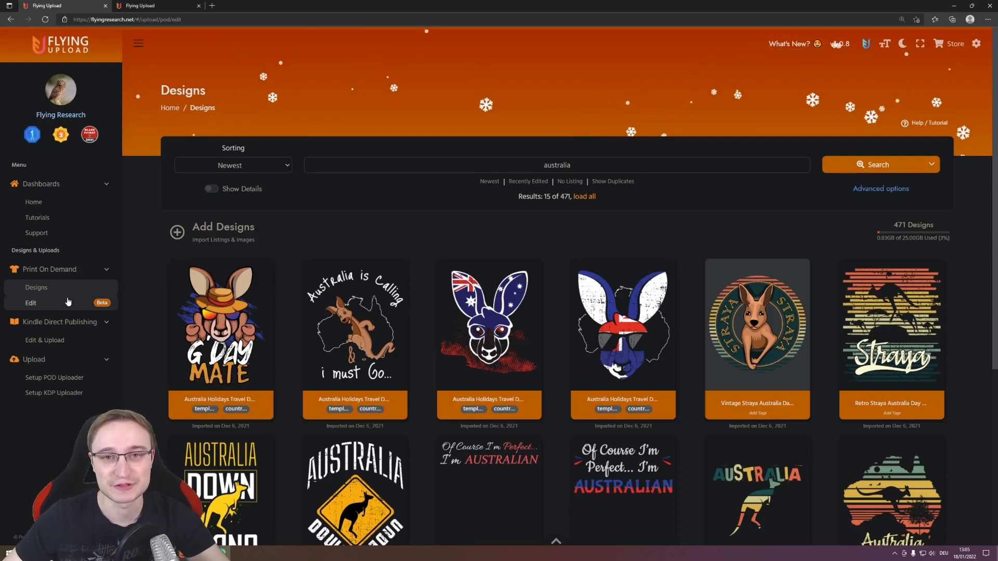